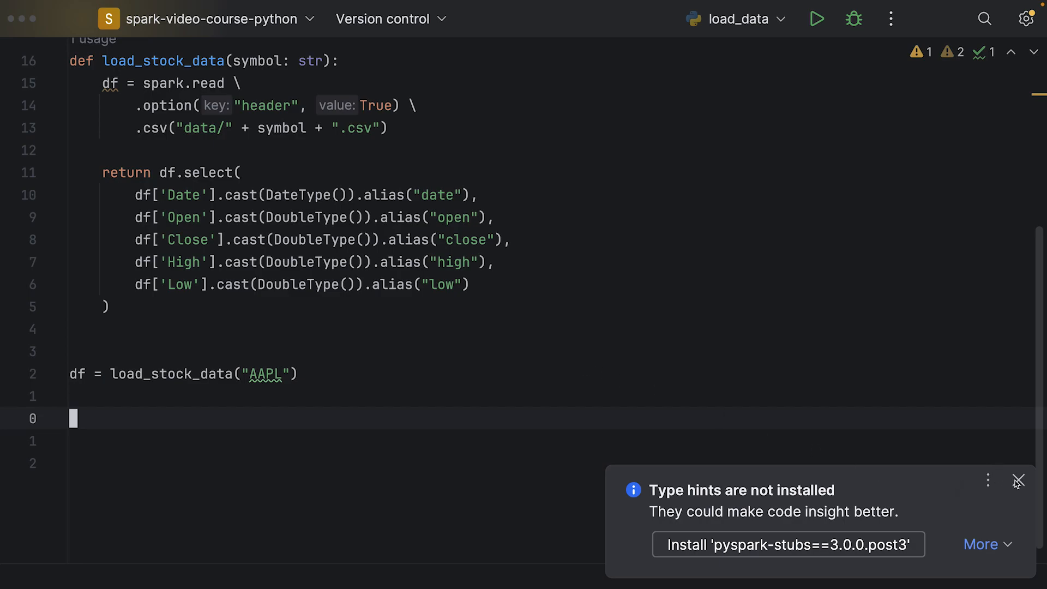
Step: Dismiss the 'Type hints are not installed' notice in PyCharm
left_click(1018, 479)
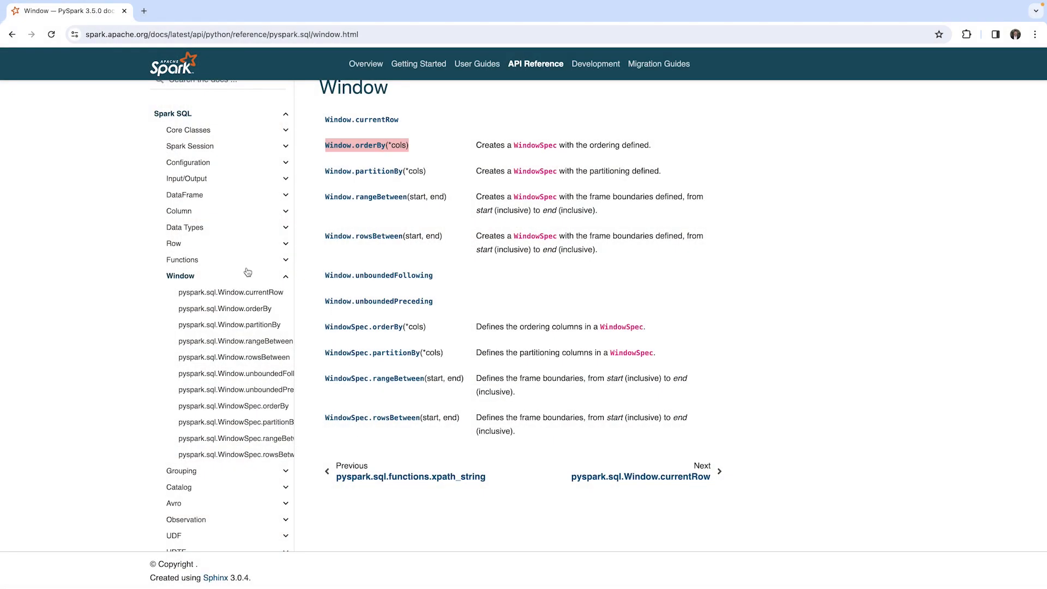
mouse_move(230, 292)
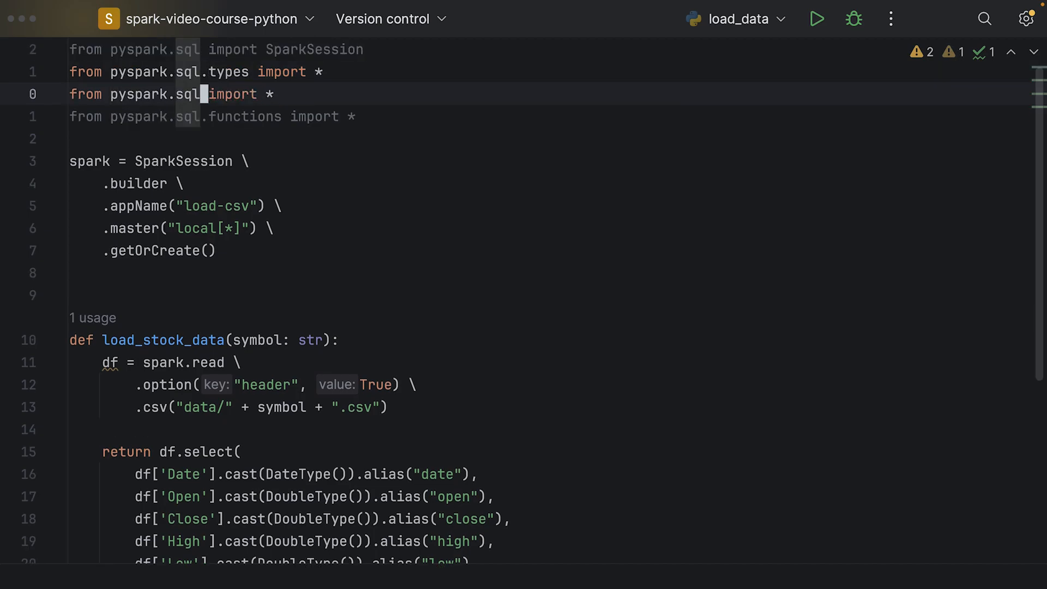
Step: Type Window as the name imported from pyspark.sql
type("W")
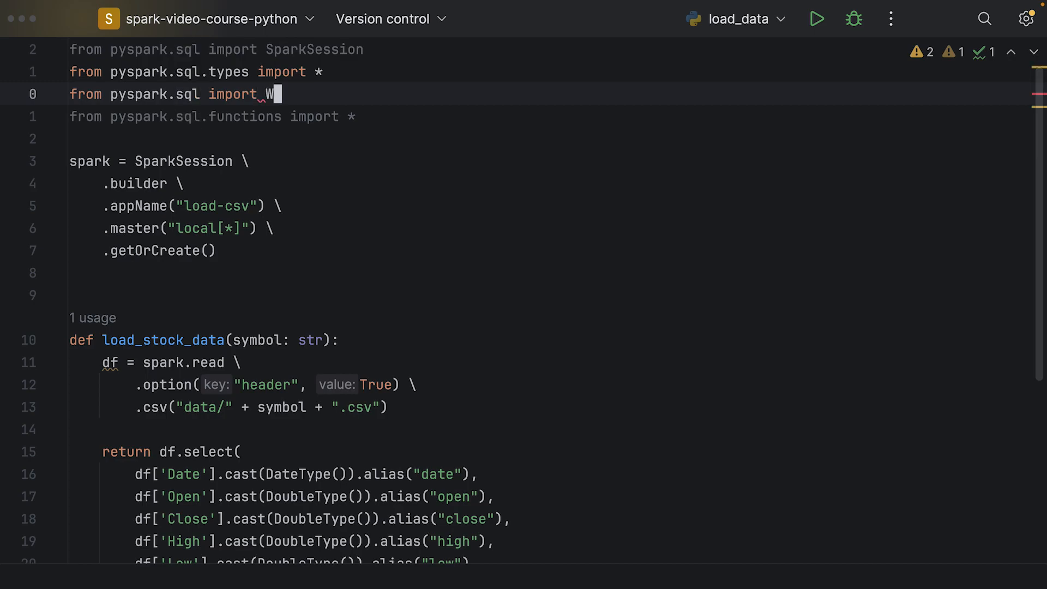
type("indow")
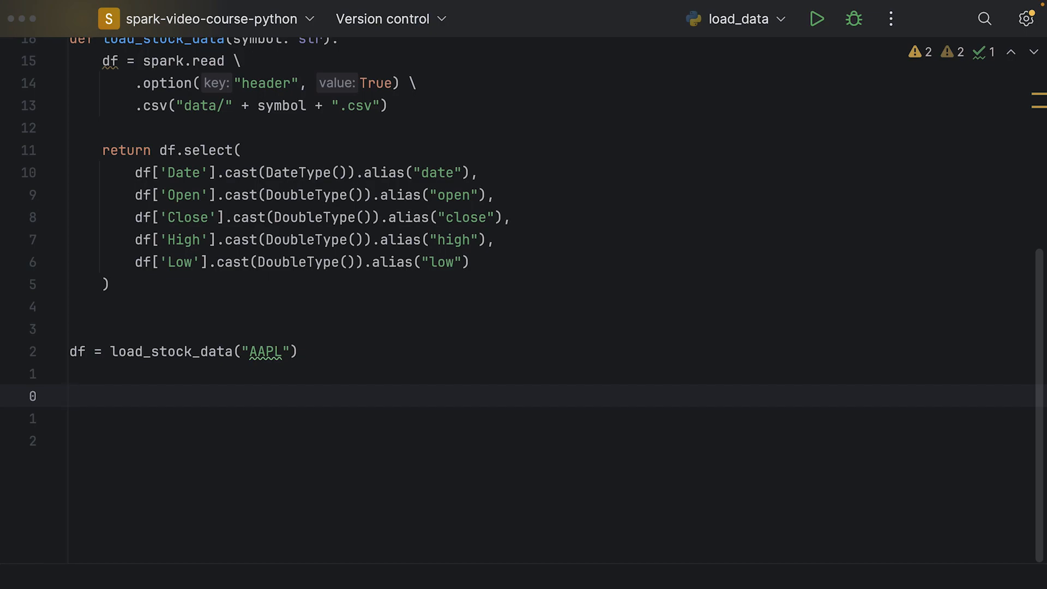
Step: Add window = Window.partitionBy(year(df['date'])) below the load call
type("window")
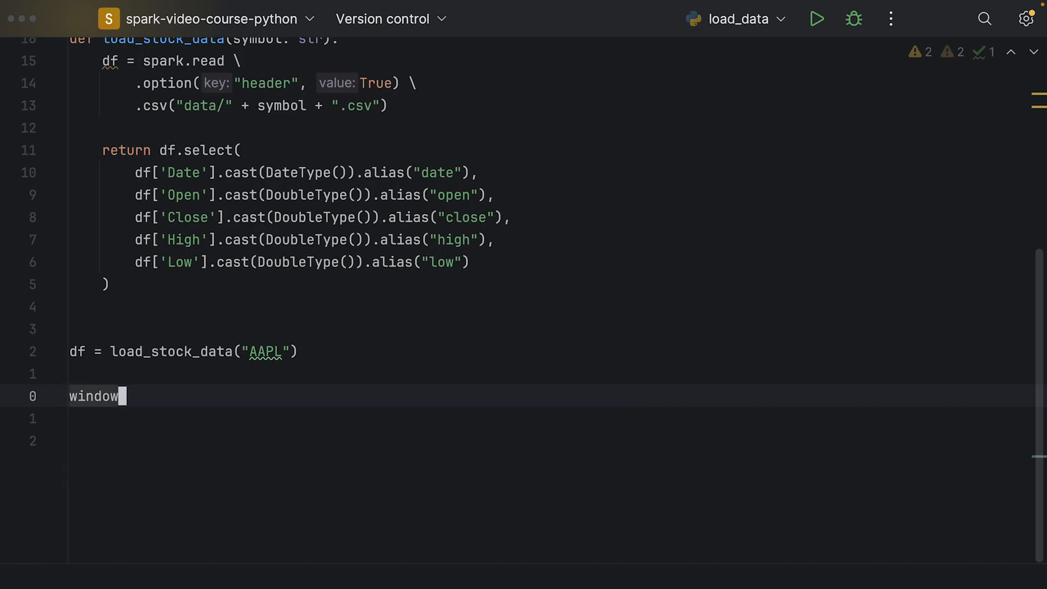
type("= Window")
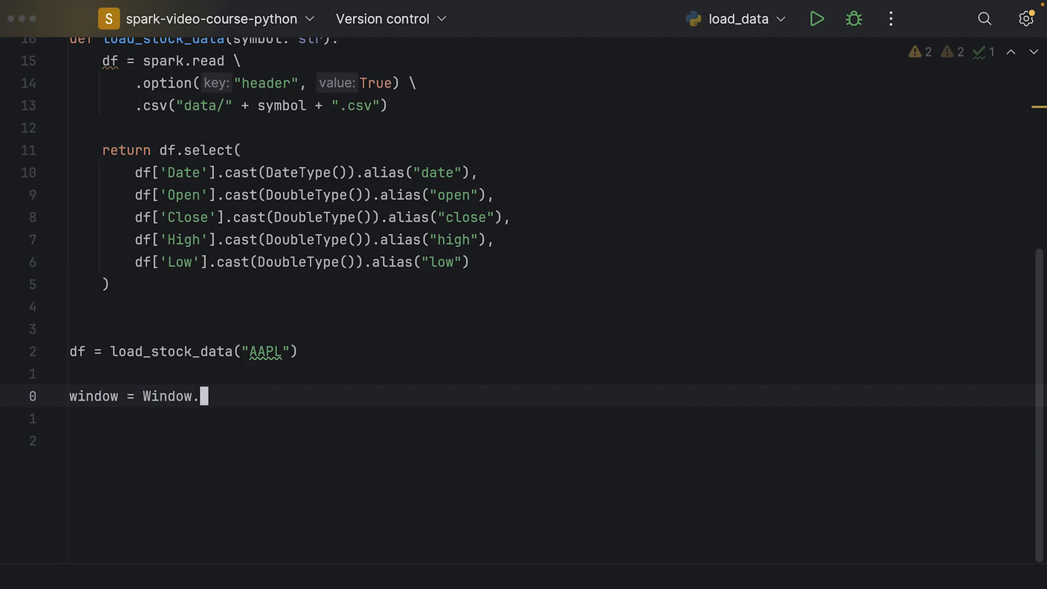
type(".")
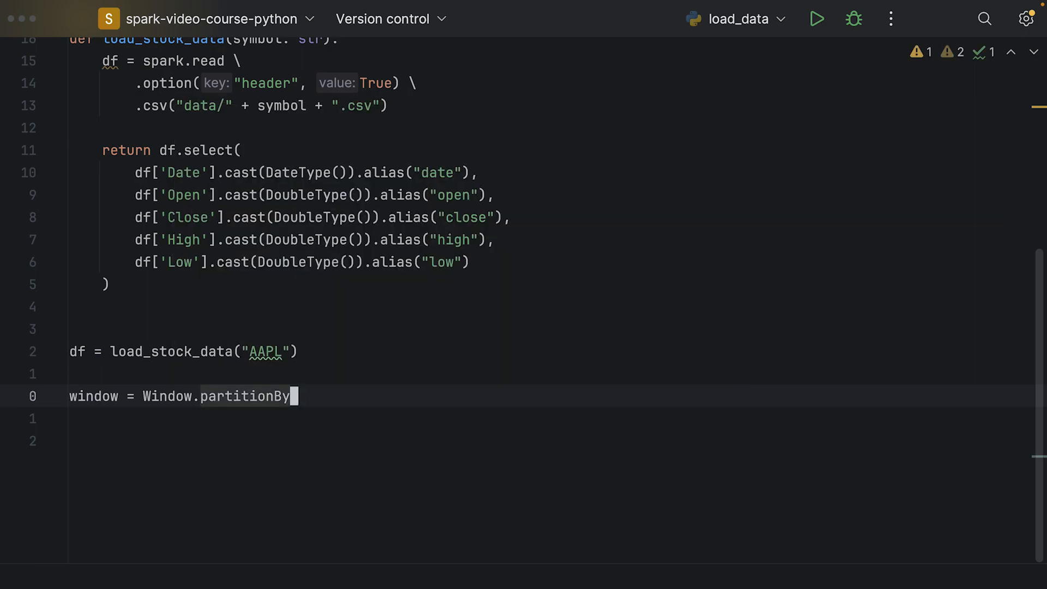
type("(")
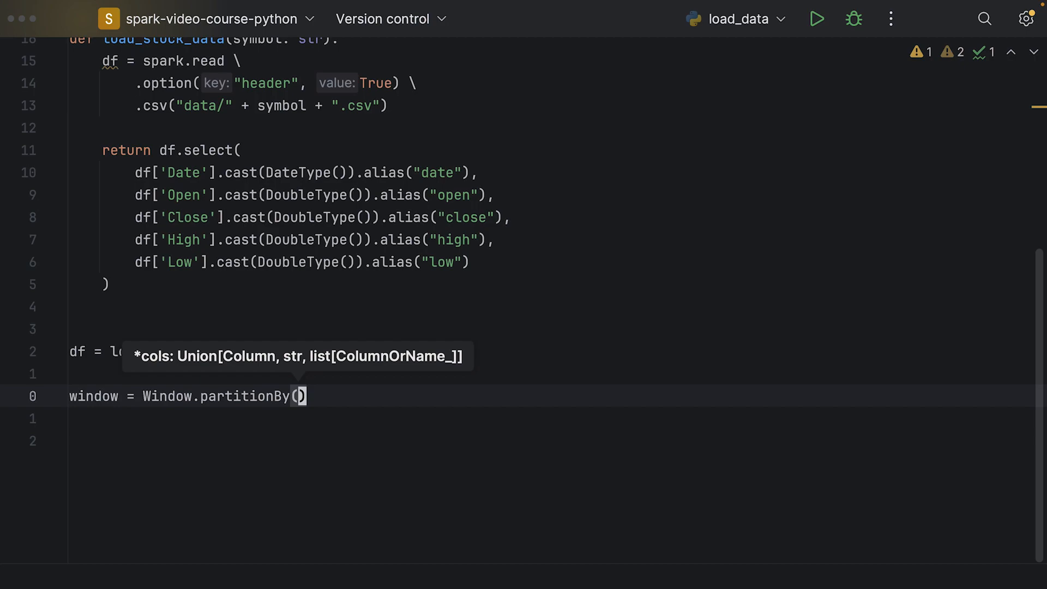
mouse_move(229, 364)
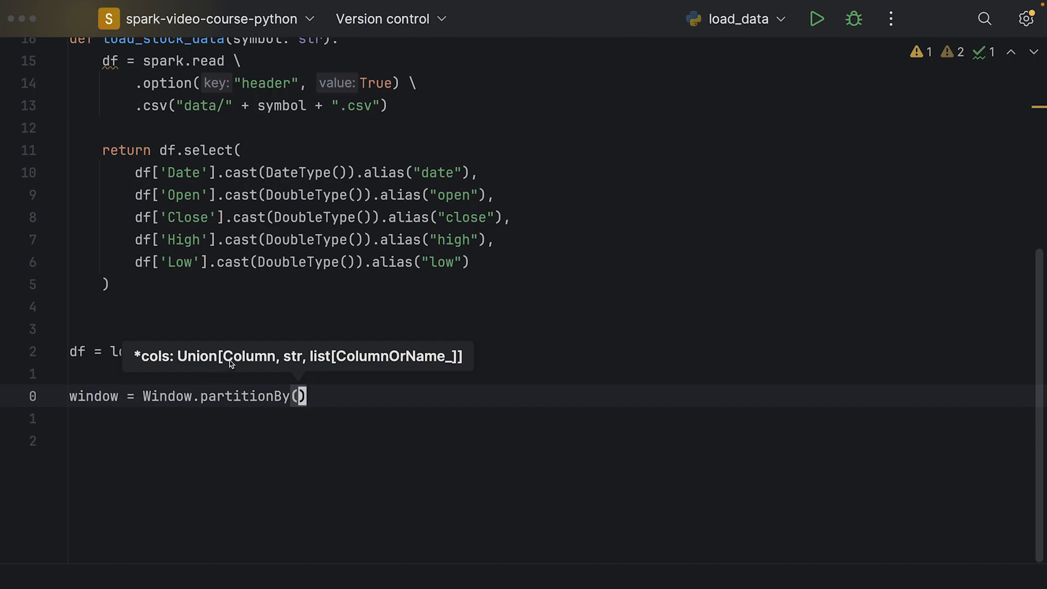
mouse_move(280, 361)
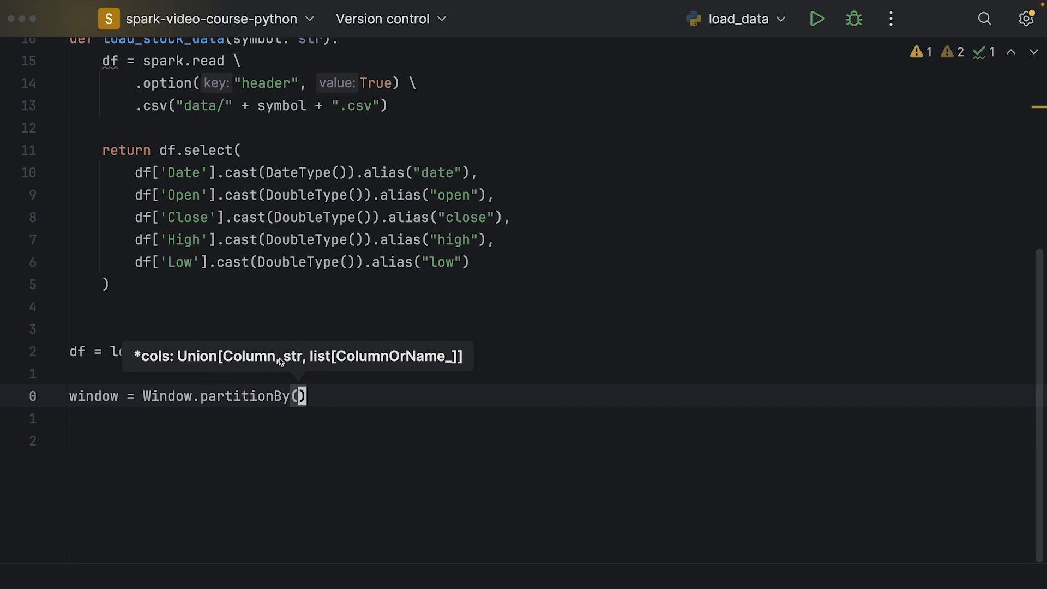
mouse_move(322, 426)
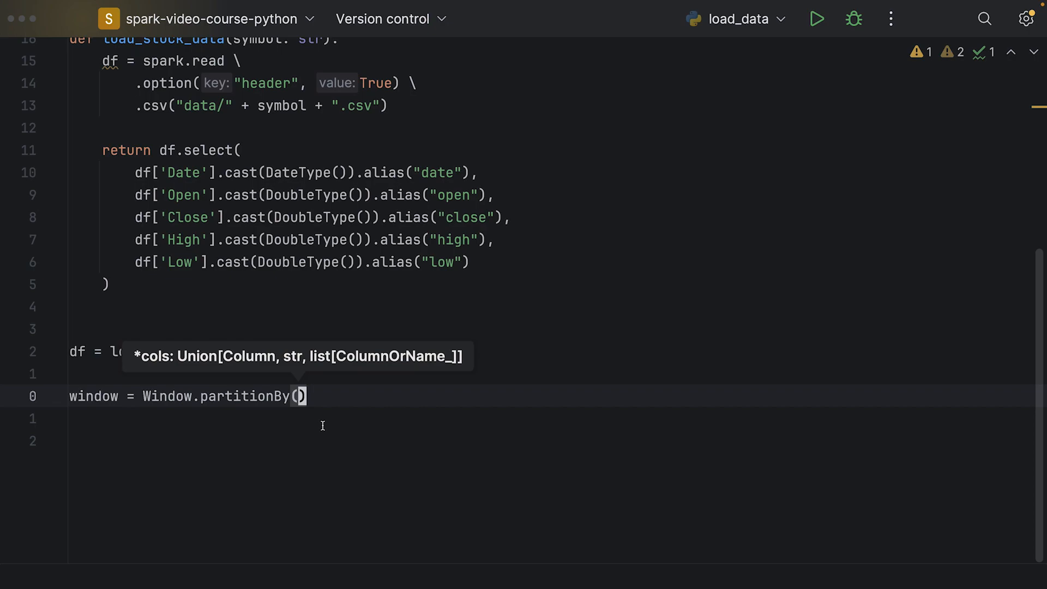
type("df['date")
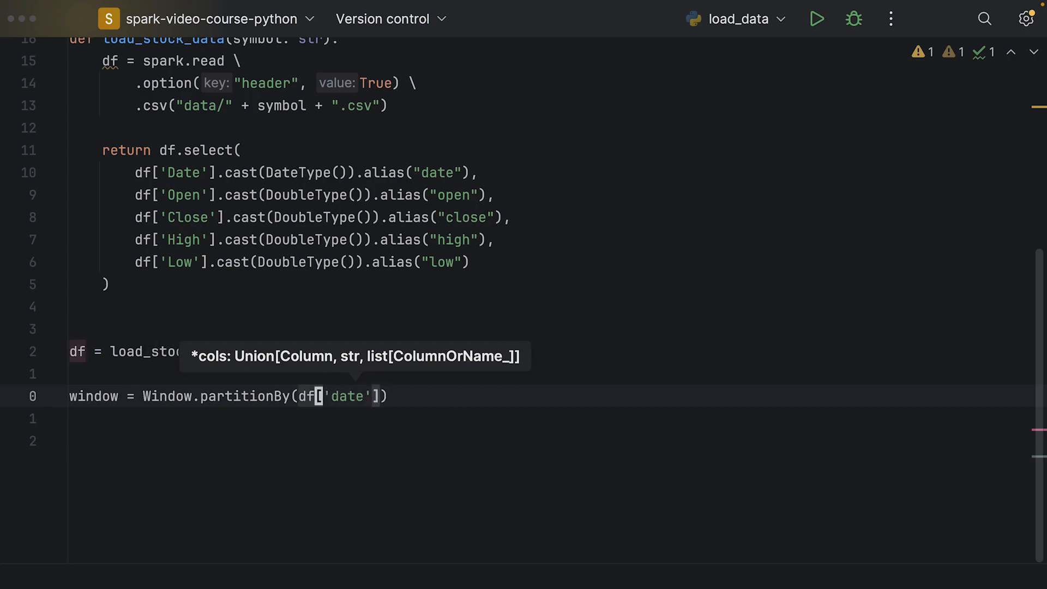
type("year(")
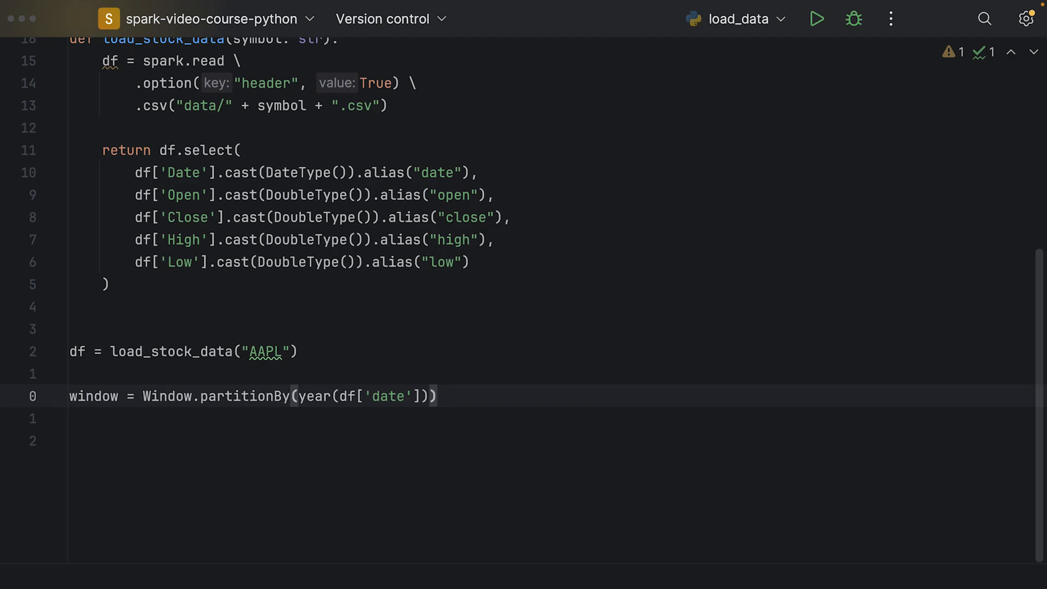
Step: Extend the window with .orderBy(df['close'].desc(), df['date']) and start a new line
type(".orderBy(df[")
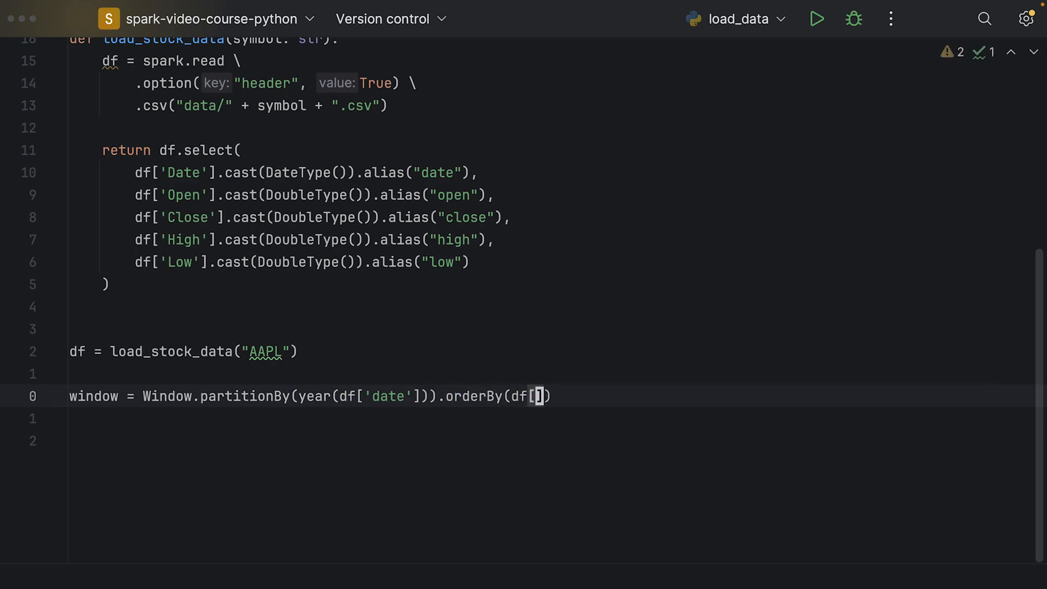
type("clso")
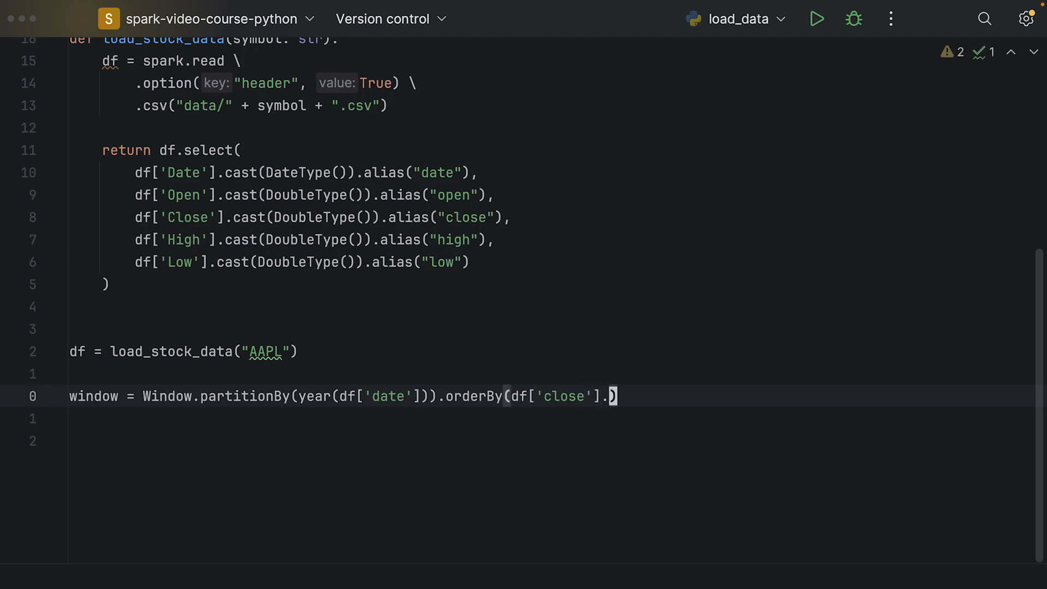
type("desc()")
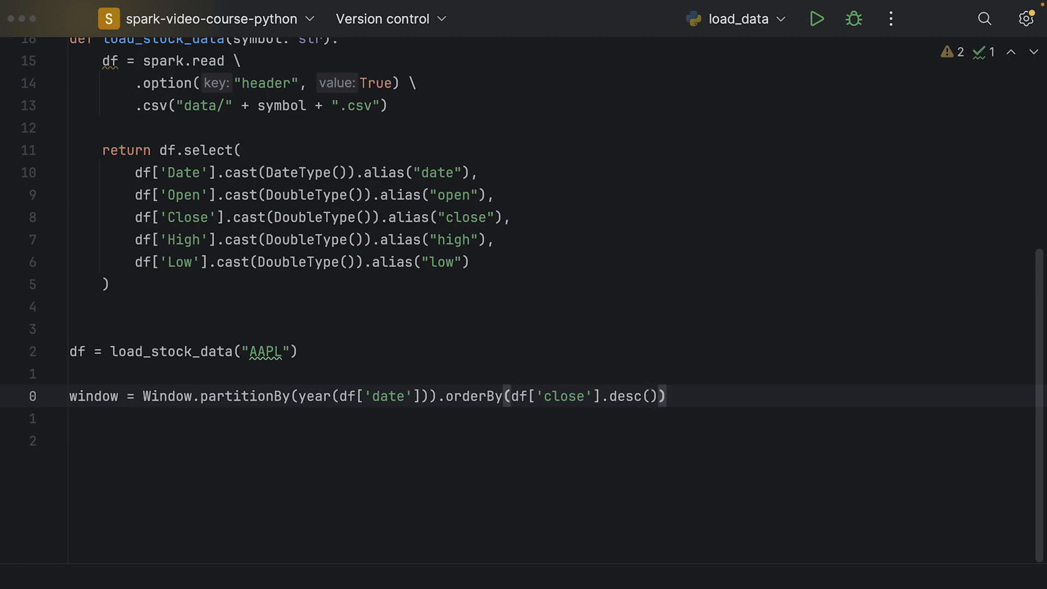
type(", df")
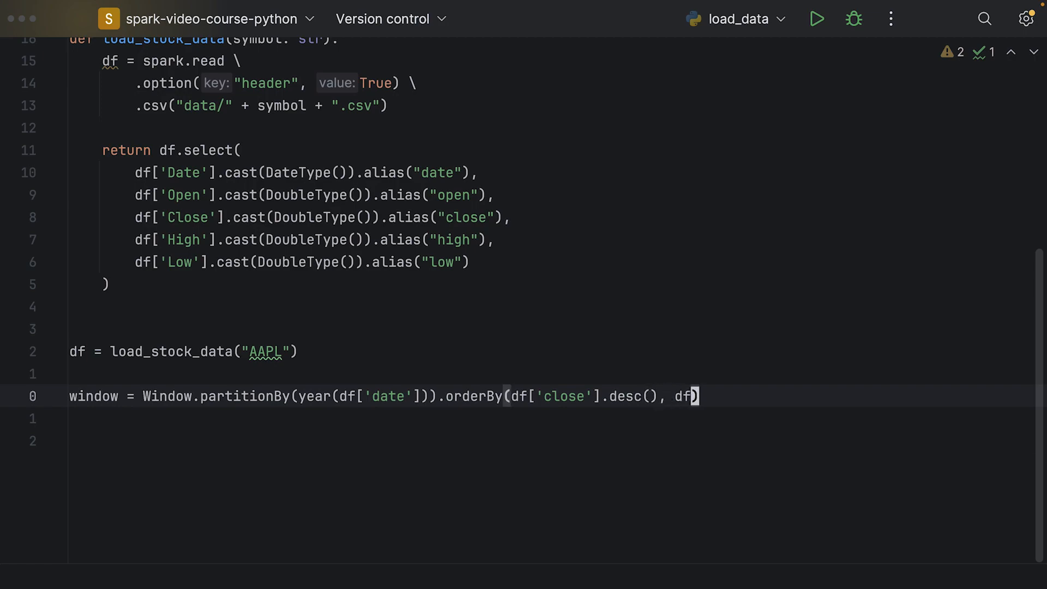
type("['date']")
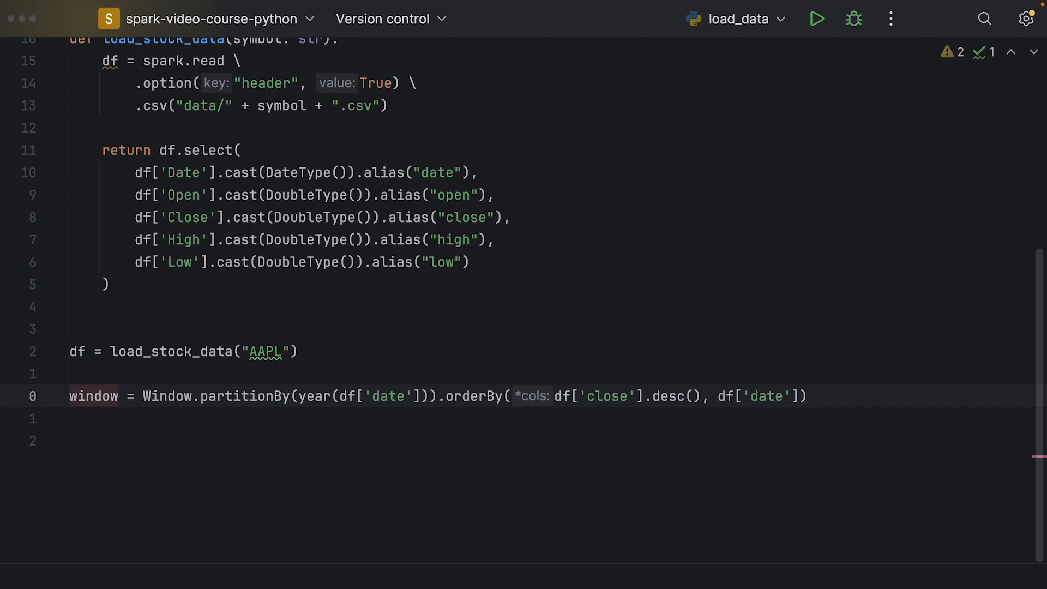
key("enter")
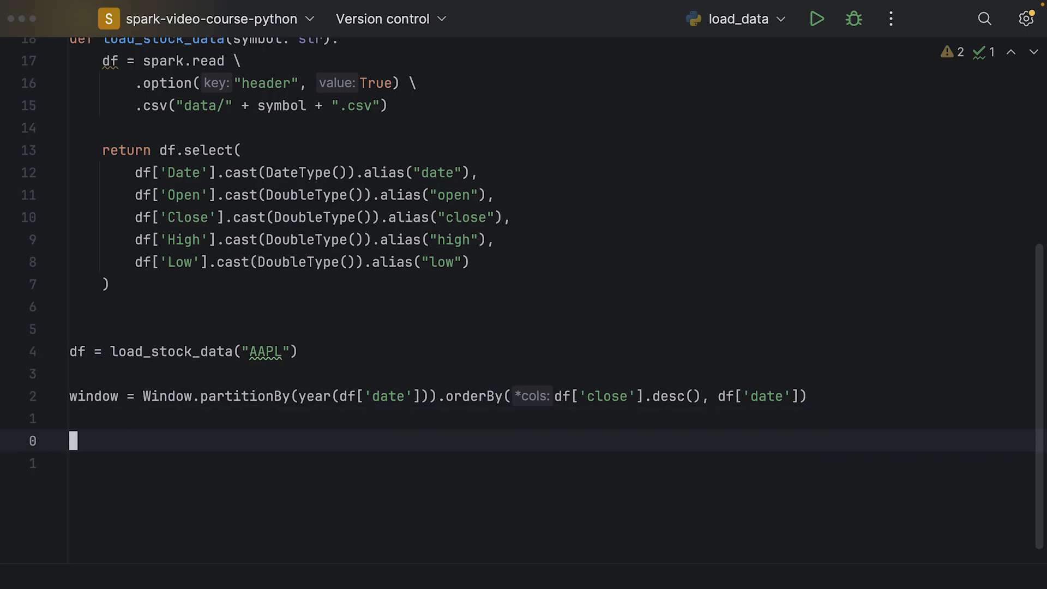
Step: Begin df.withColumn("rank", row_number…) on the line below the window definition
type("df")
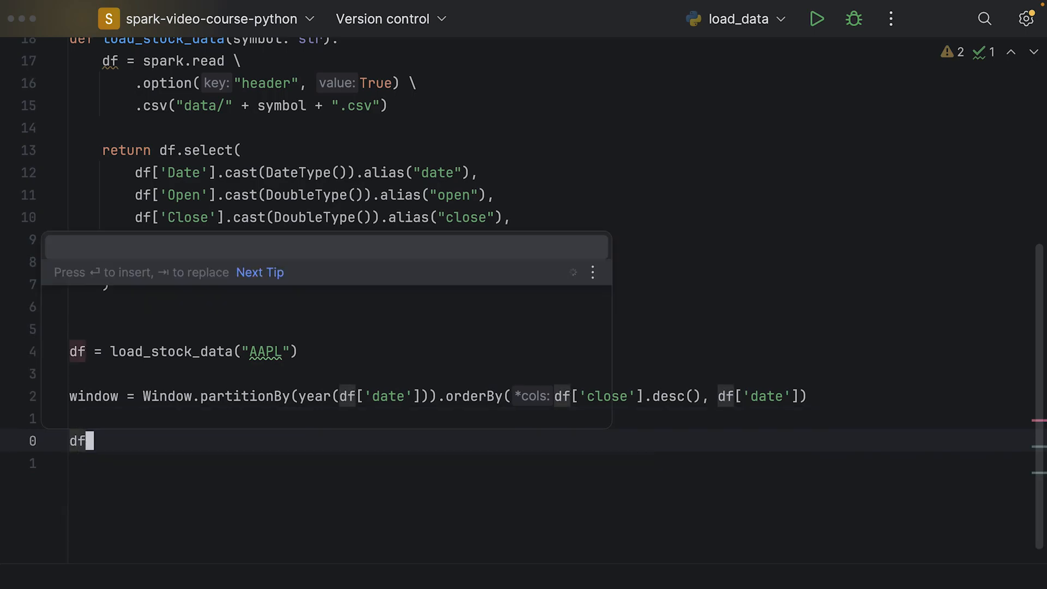
type(".")
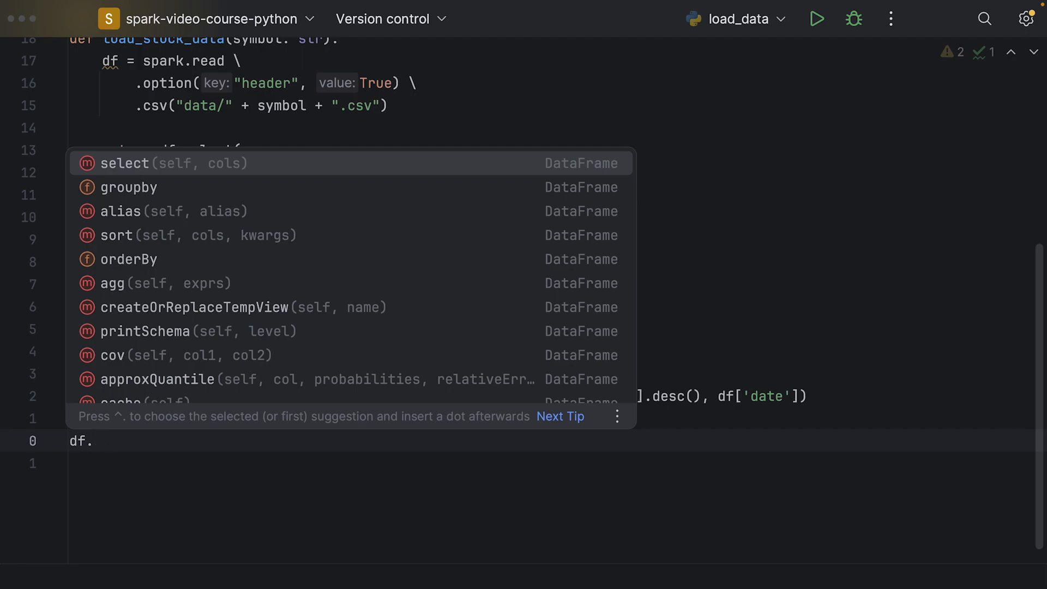
type("with")
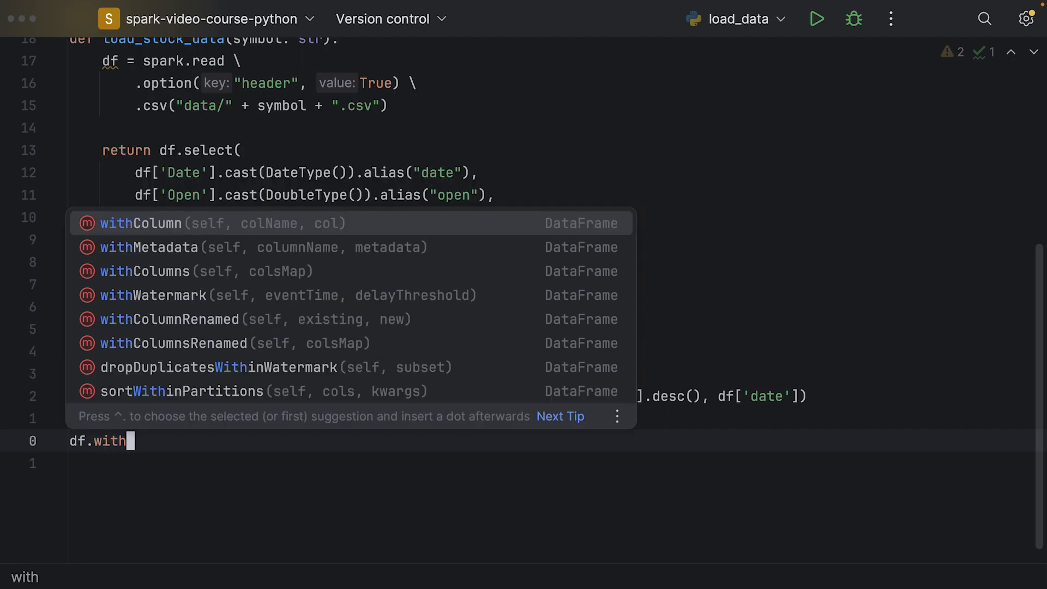
mouse_move(206, 298)
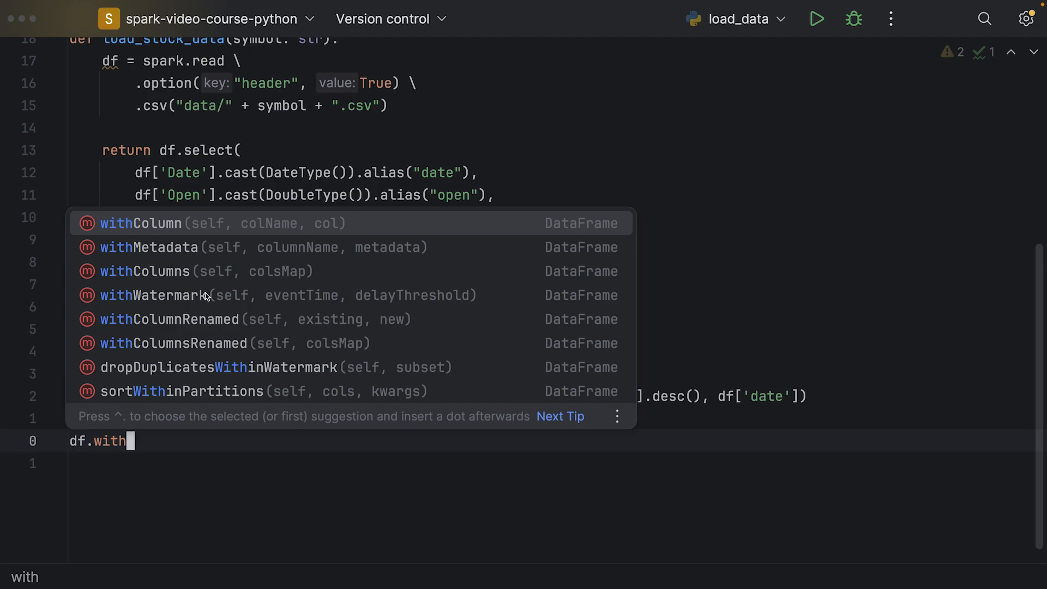
mouse_move(194, 238)
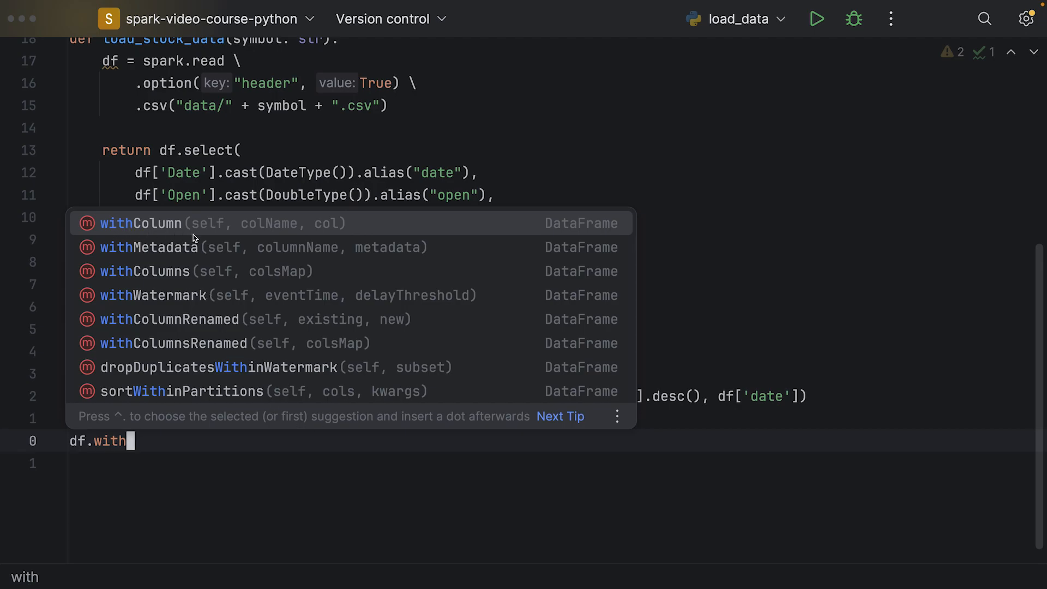
mouse_move(259, 228)
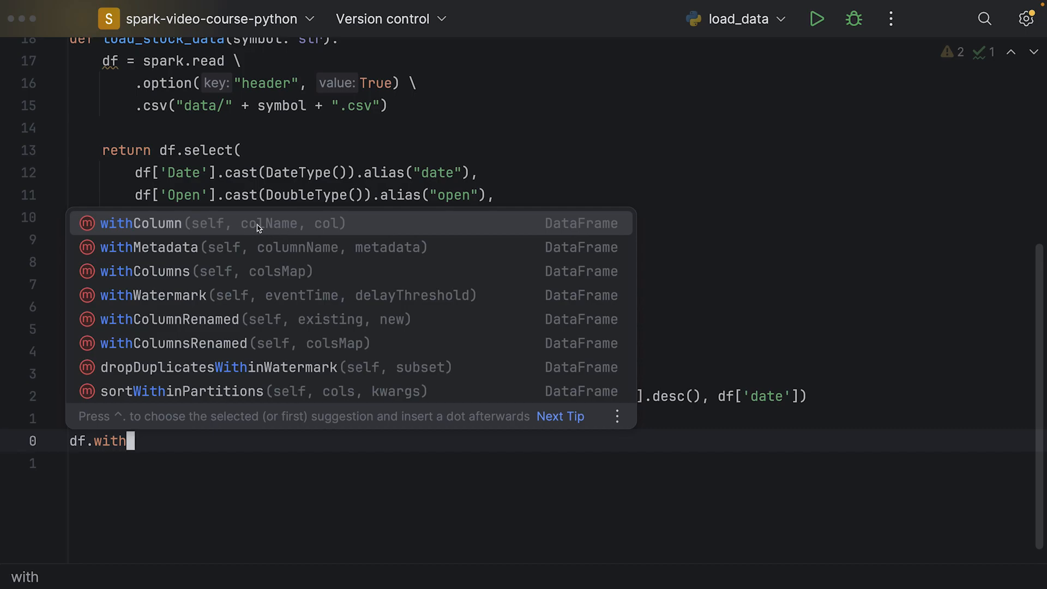
mouse_move(320, 219)
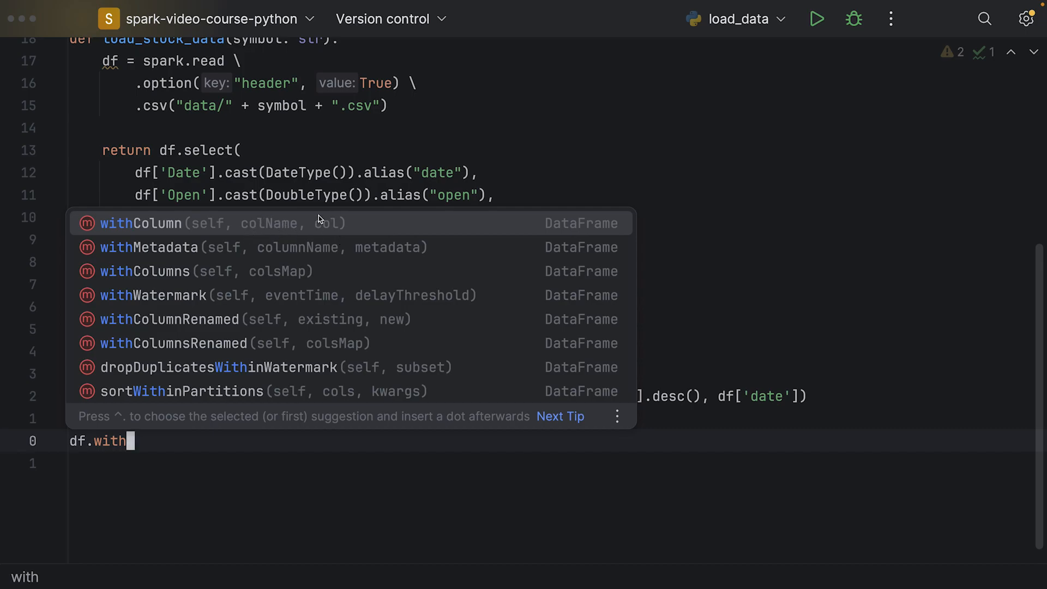
mouse_move(335, 229)
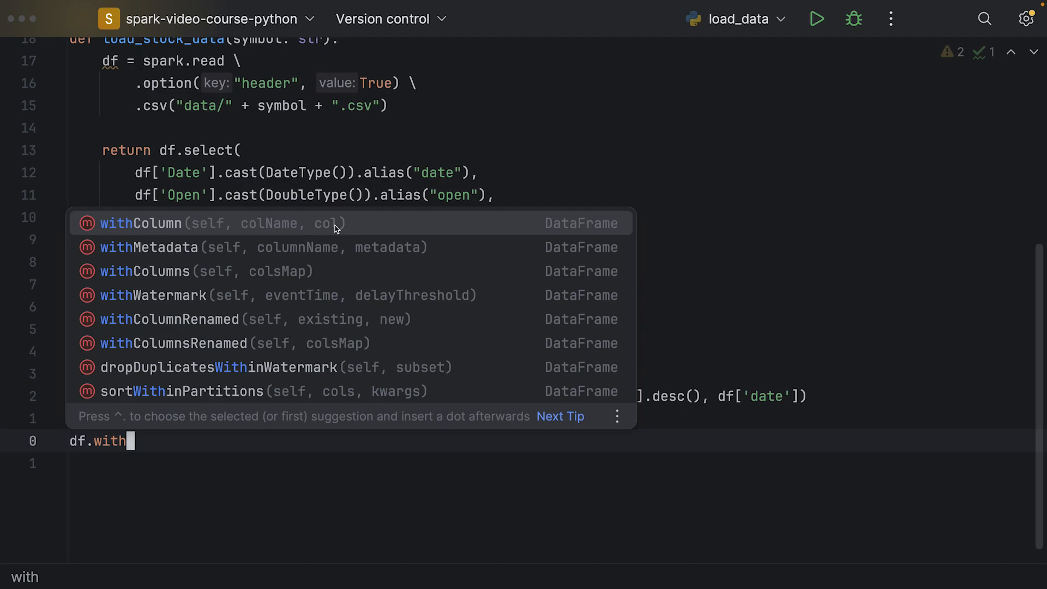
mouse_move(336, 235)
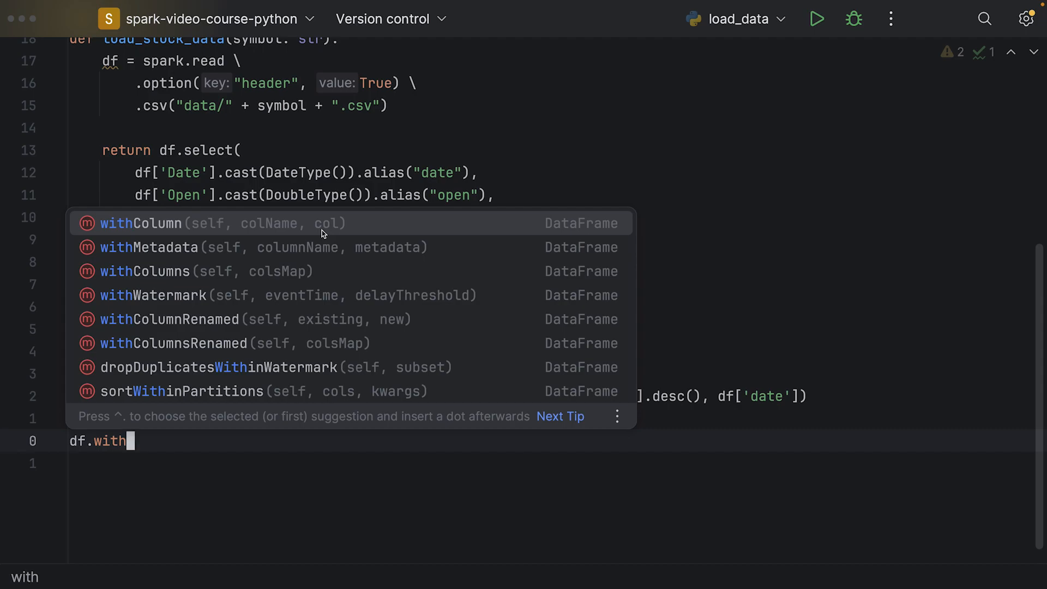
mouse_move(280, 353)
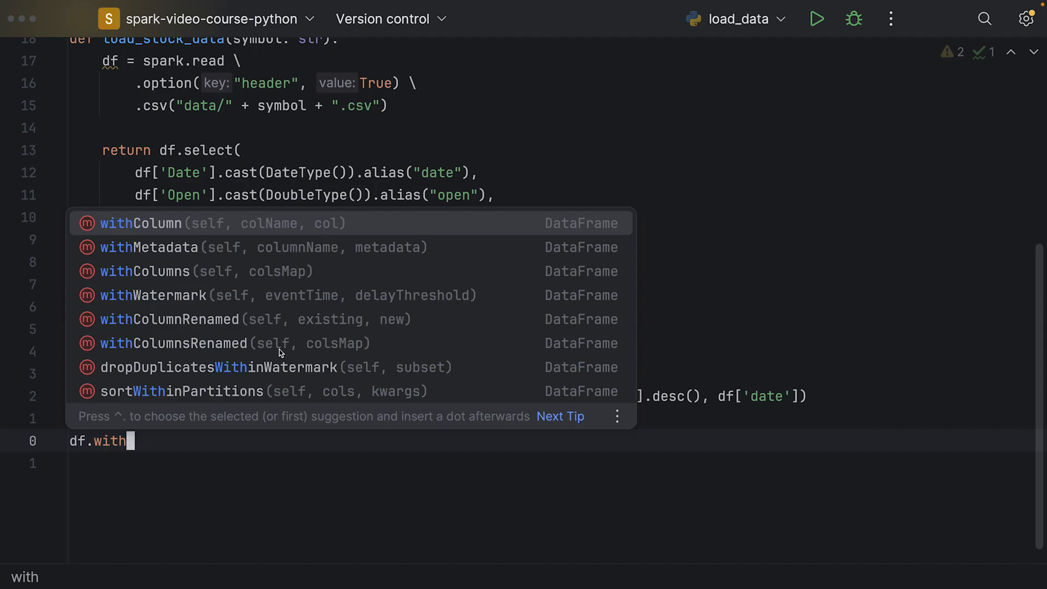
mouse_move(299, 227)
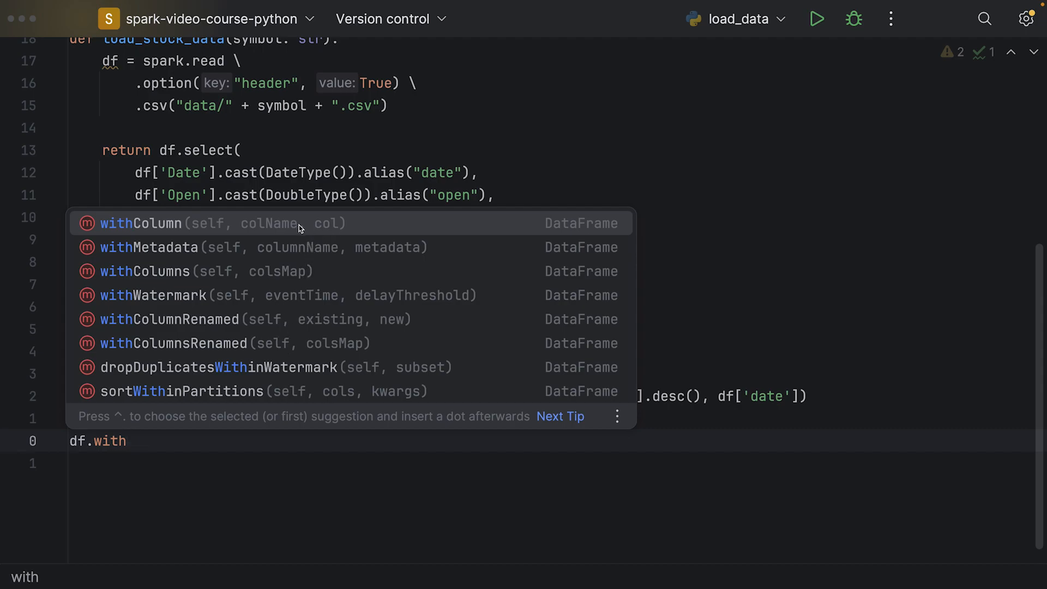
left_click(141, 223)
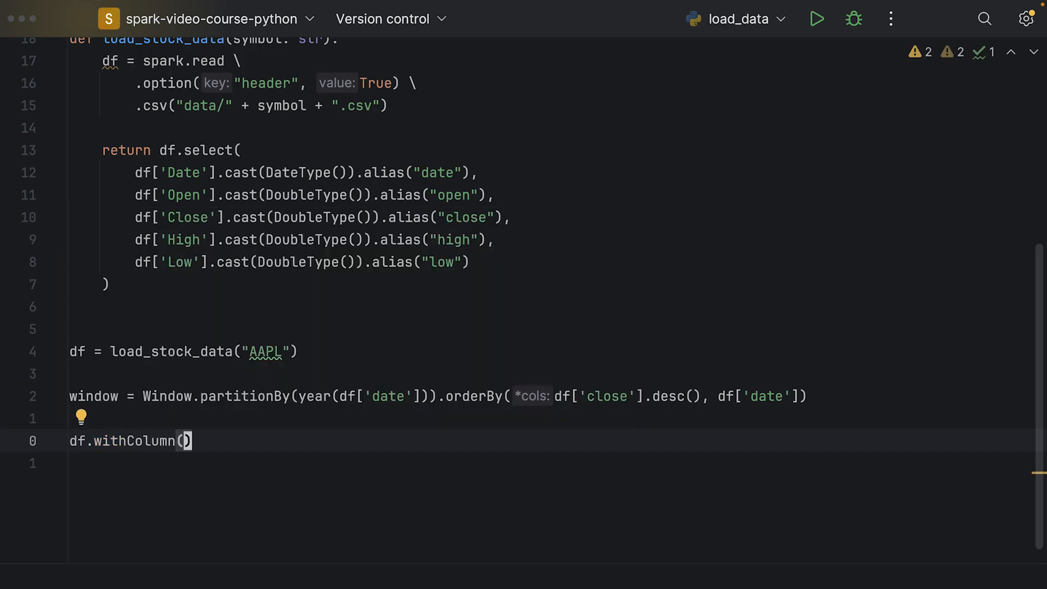
type("\"")
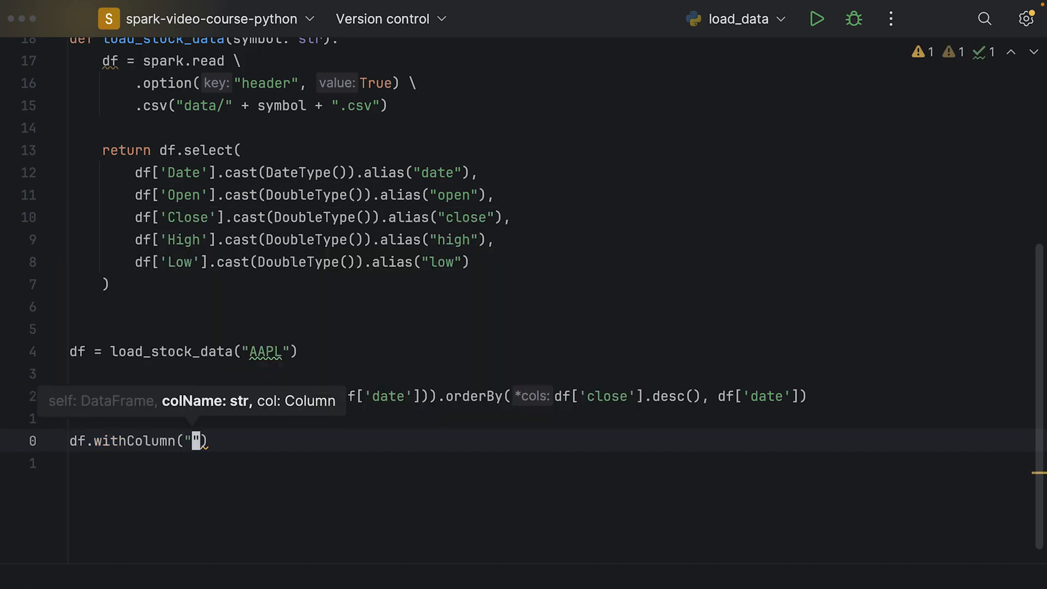
type("rank")
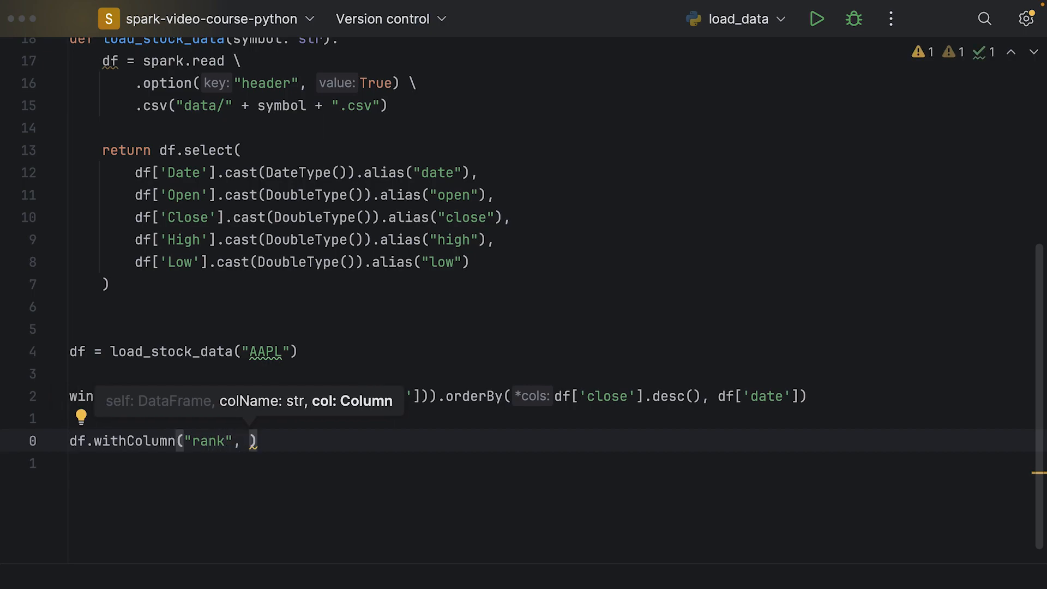
type("row_n")
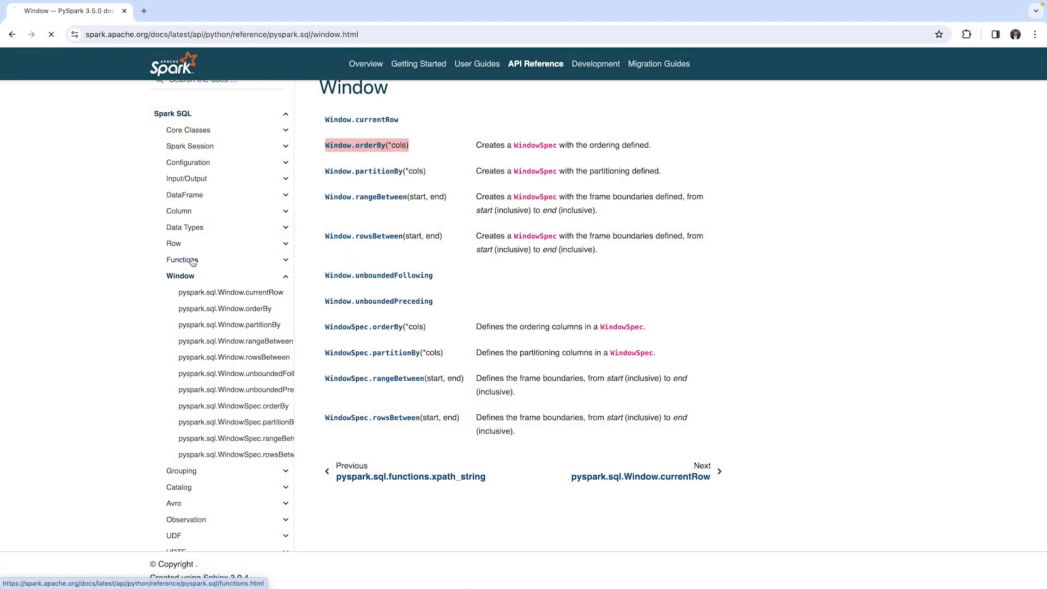
Step: Open the PySpark Window Functions reference listing rank, dense_rank and row_number
left_click(181, 260)
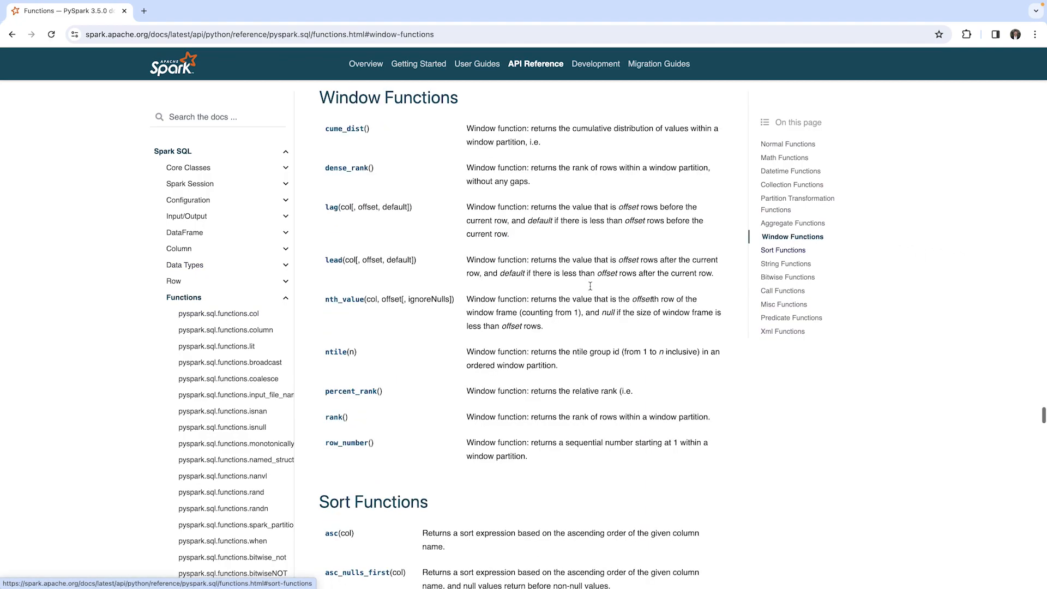
mouse_move(506, 449)
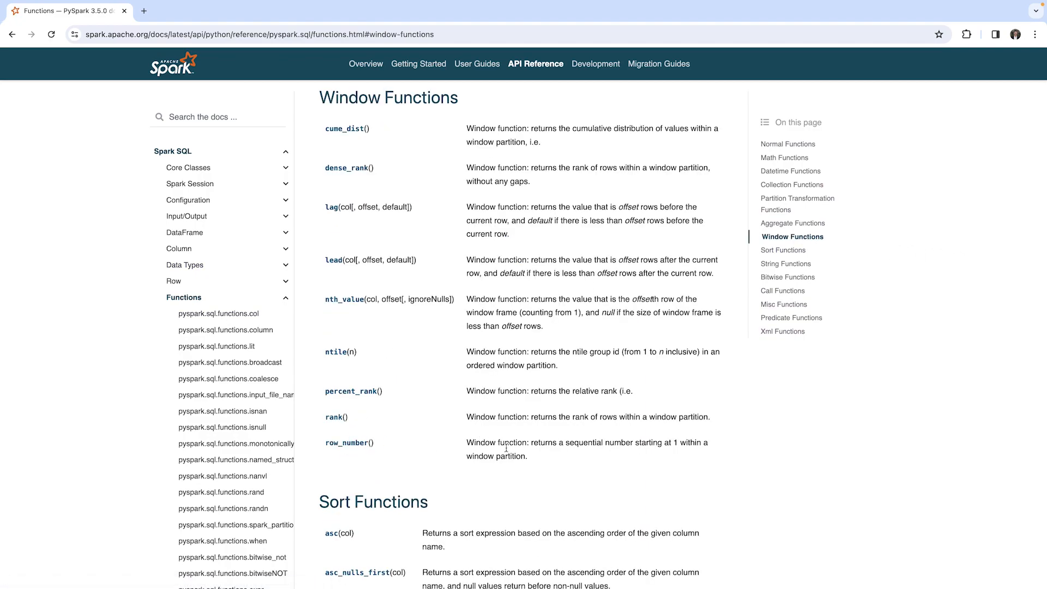
mouse_move(432, 455)
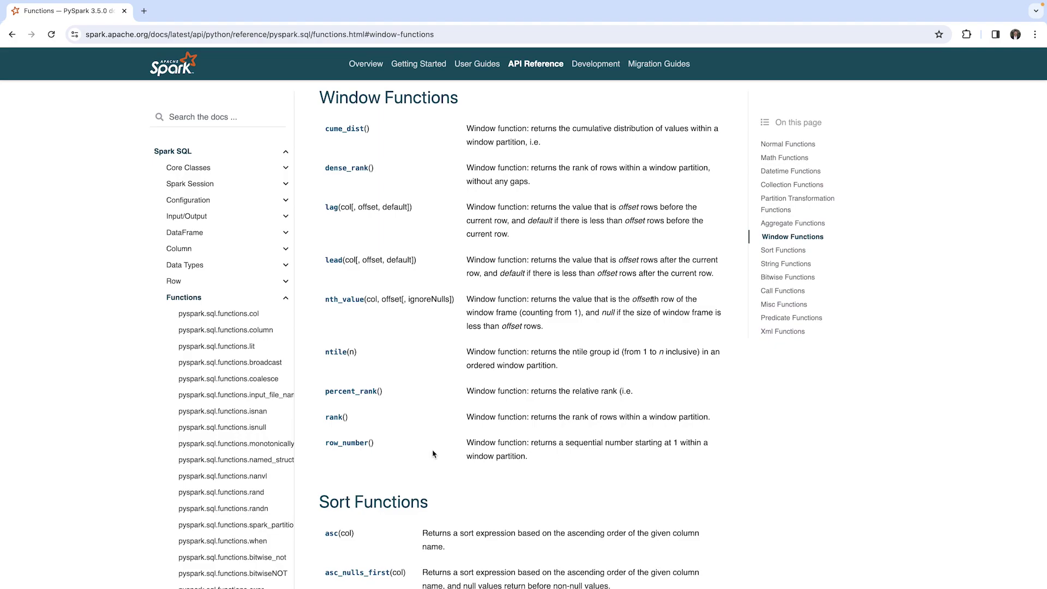
mouse_move(347, 442)
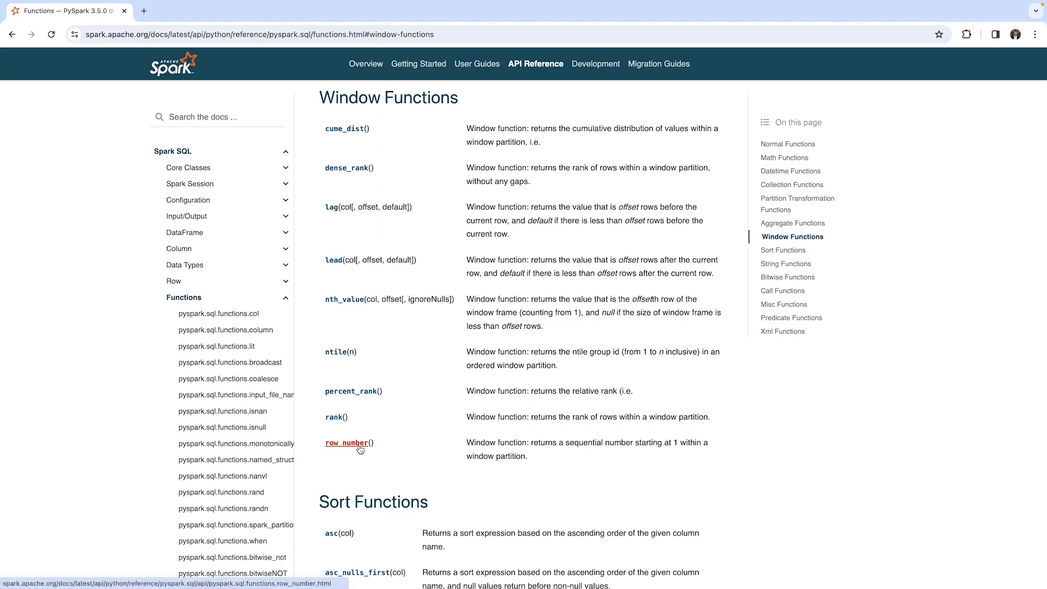
mouse_move(346, 443)
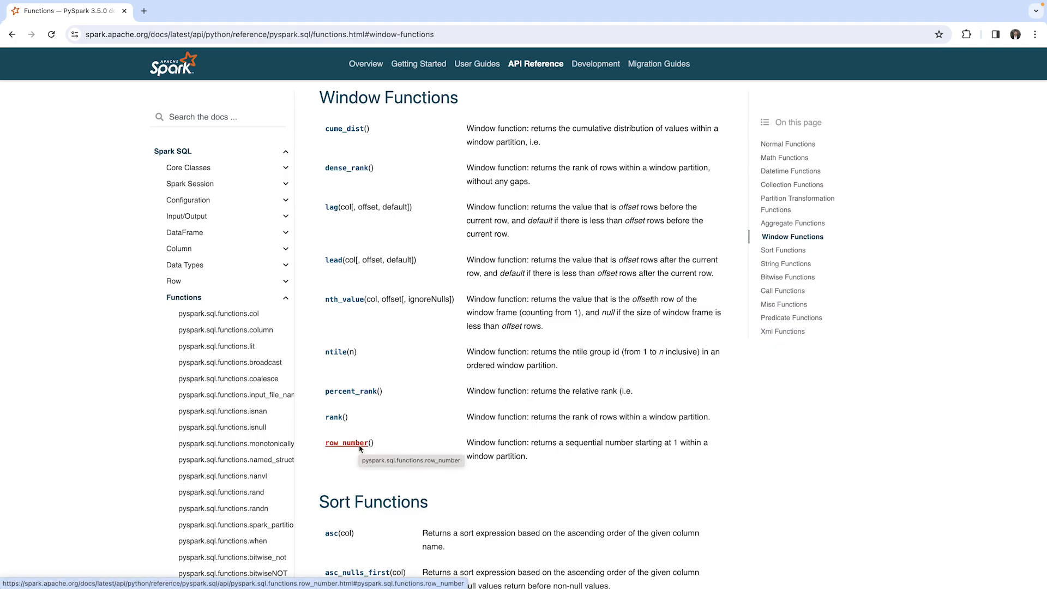
mouse_move(347, 443)
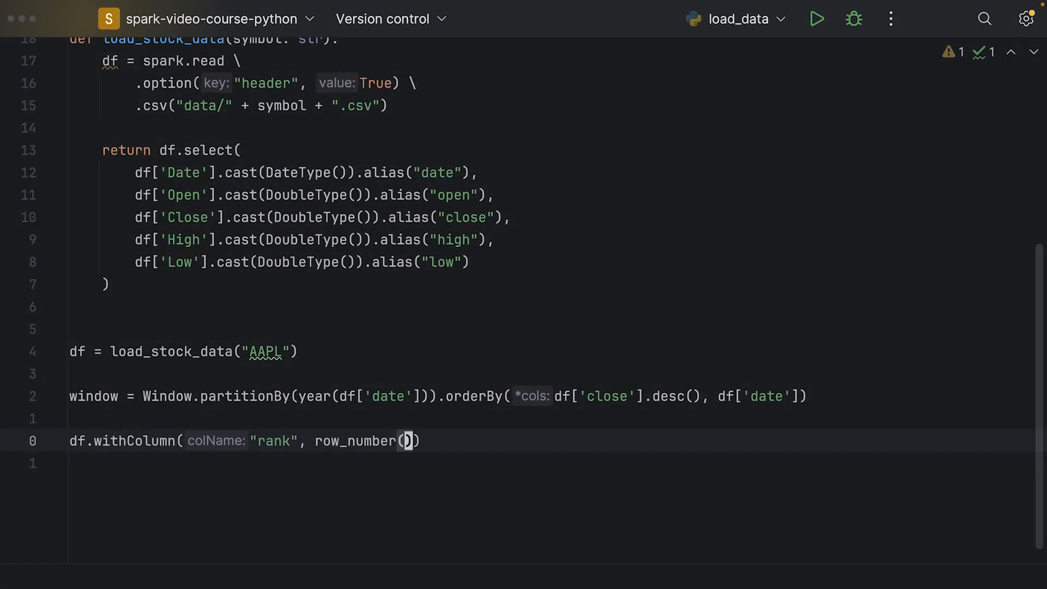
Step: Finish the rank column as row_number().over(window) and chain .show() on the next line
type(".")
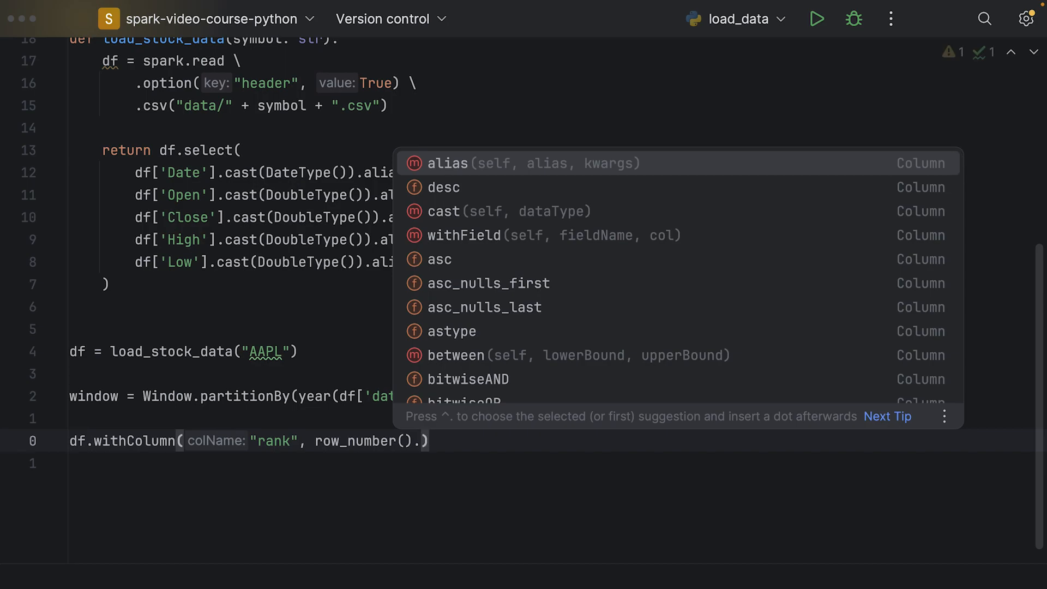
type("over(")
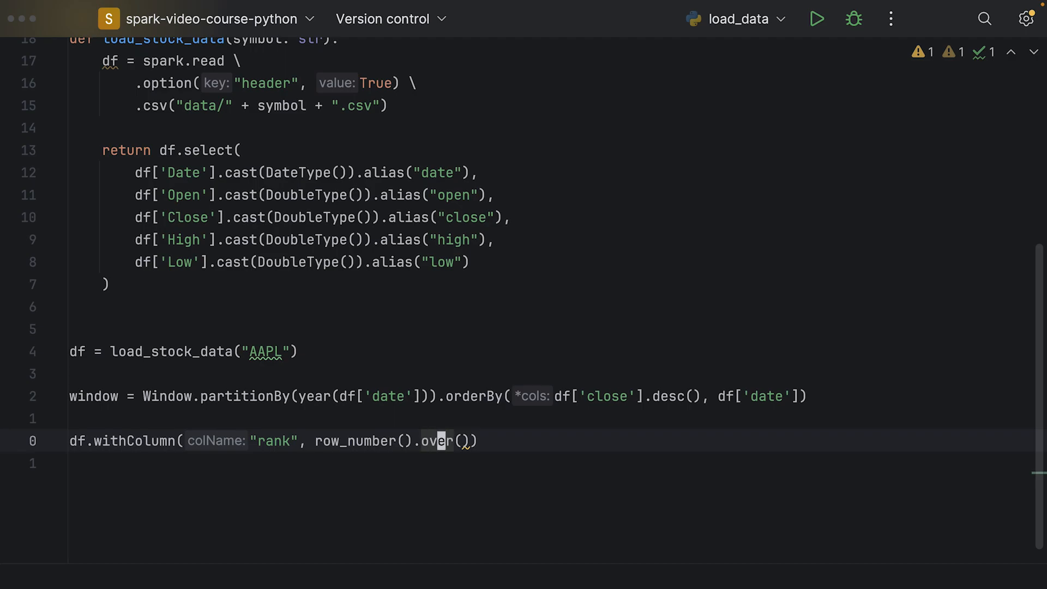
type("wo")
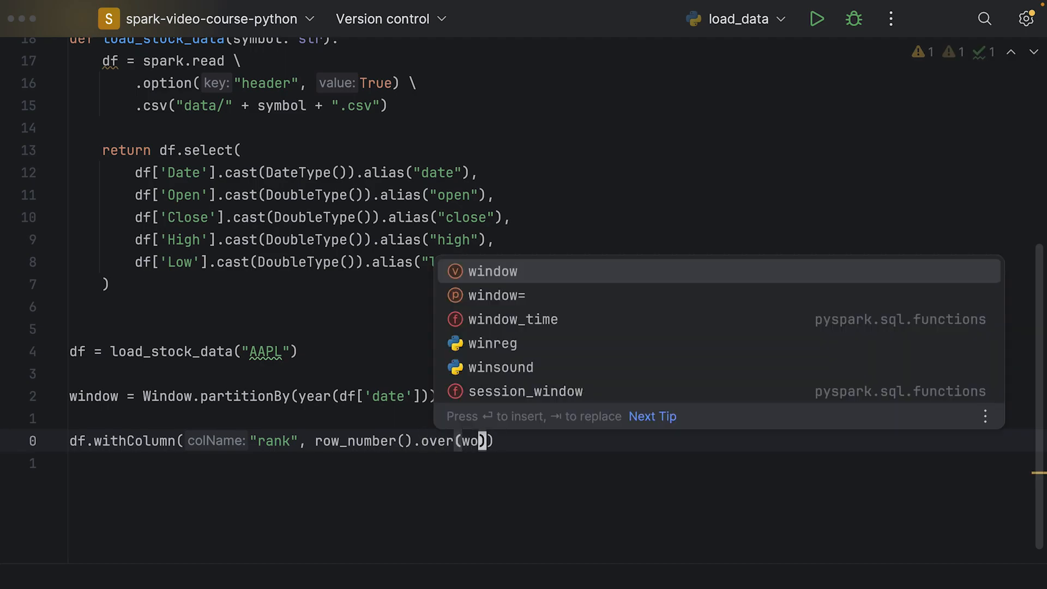
type("indow")
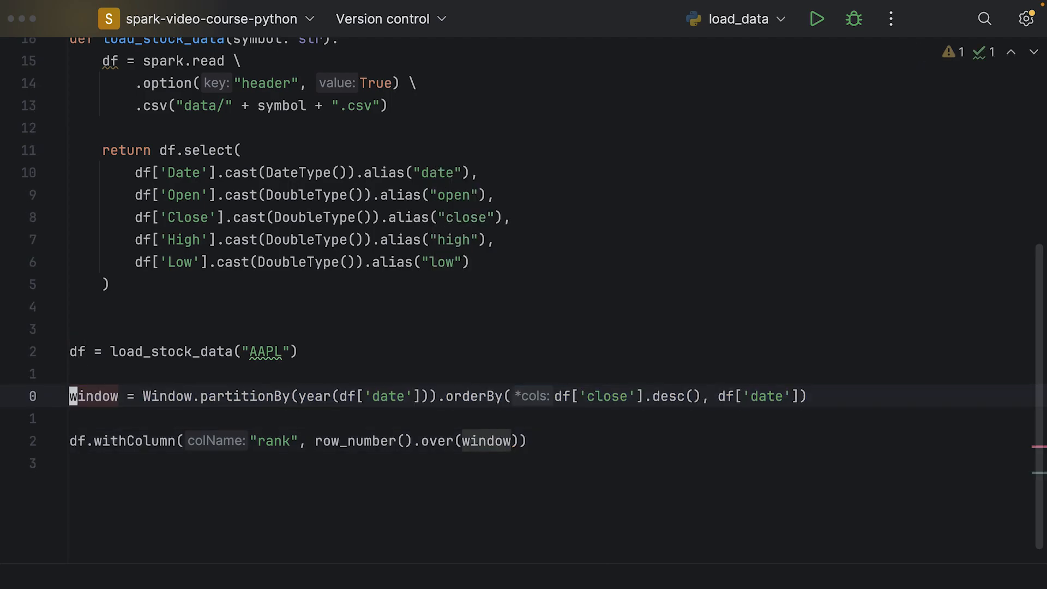
left_click(447, 396)
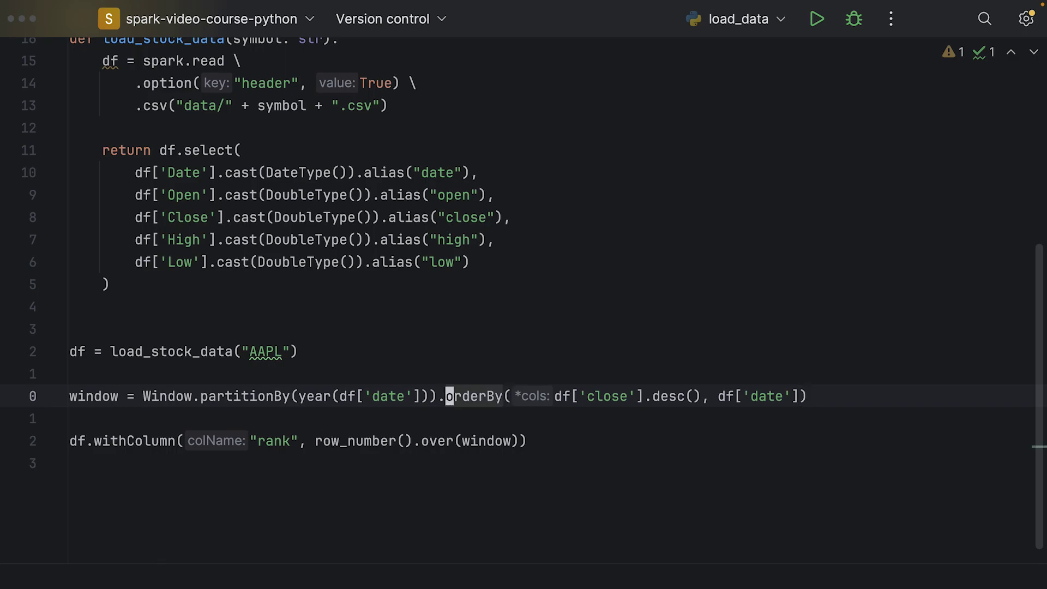
left_click(469, 396)
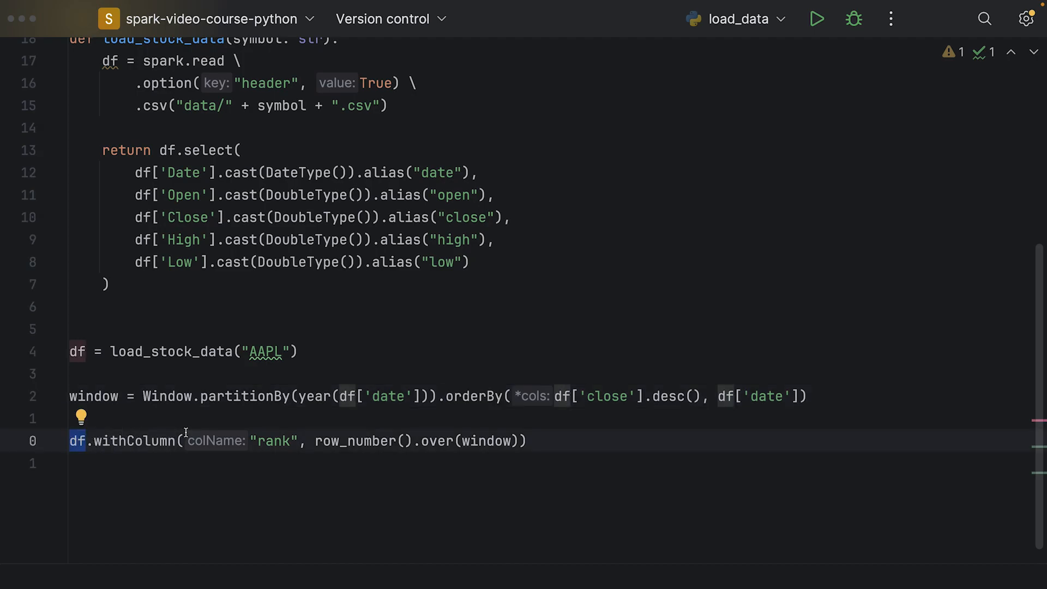
mouse_move(443, 401)
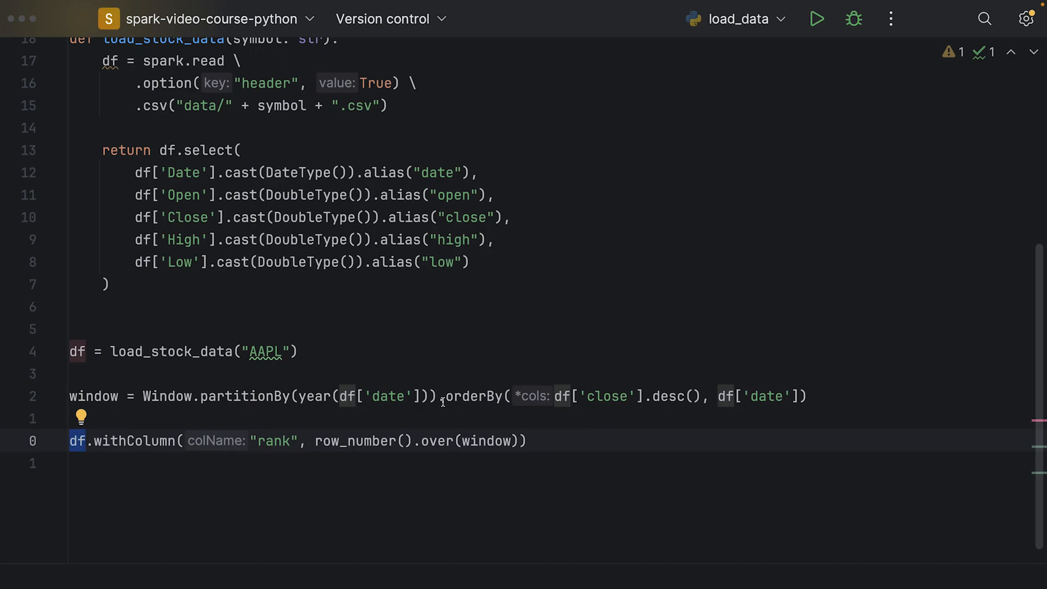
mouse_move(155, 399)
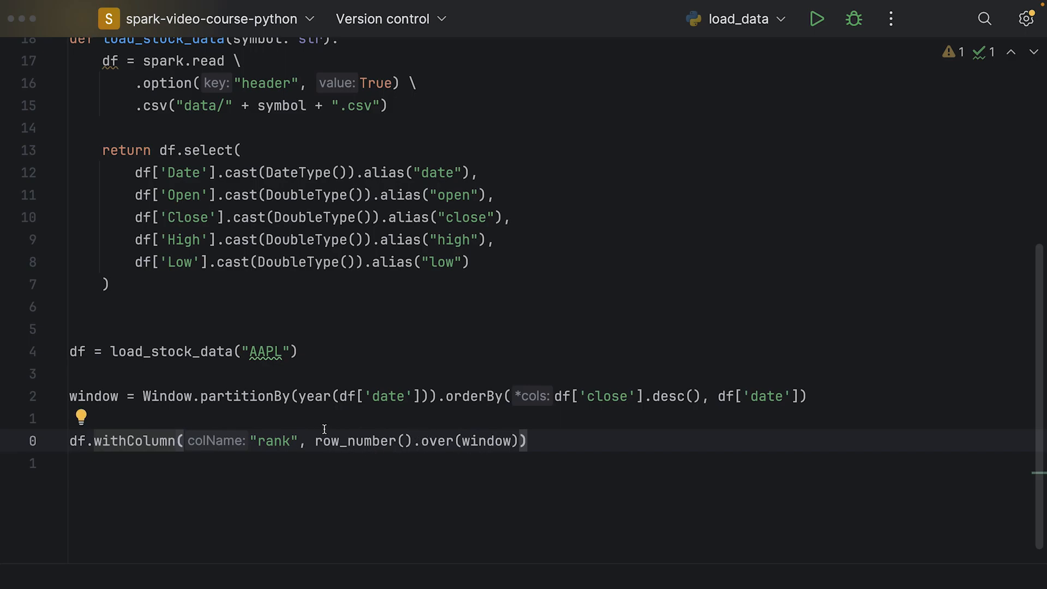
double_click(350, 440)
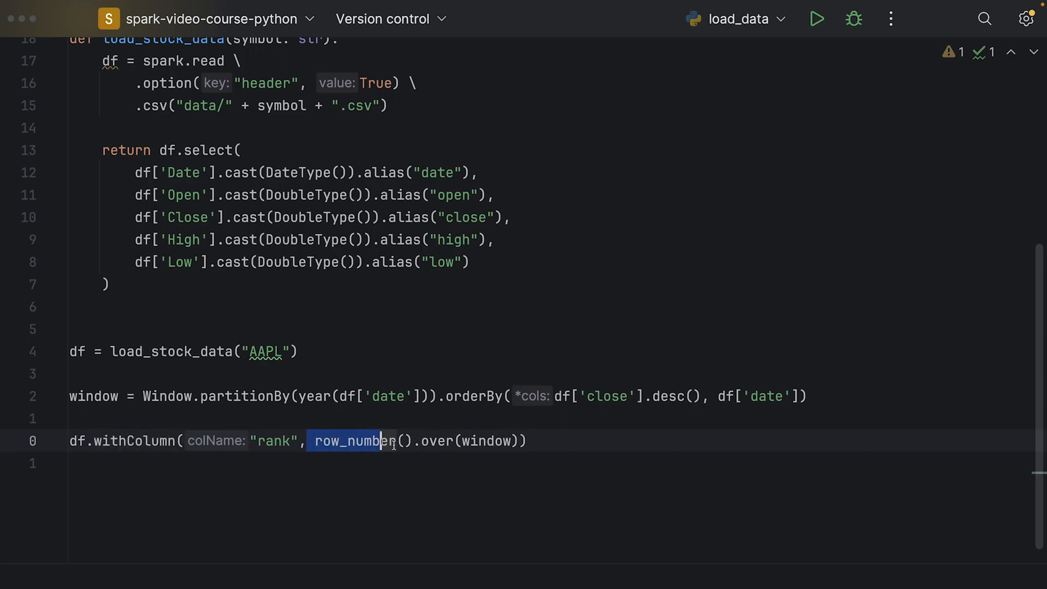
left_click(344, 476)
type(".show()")
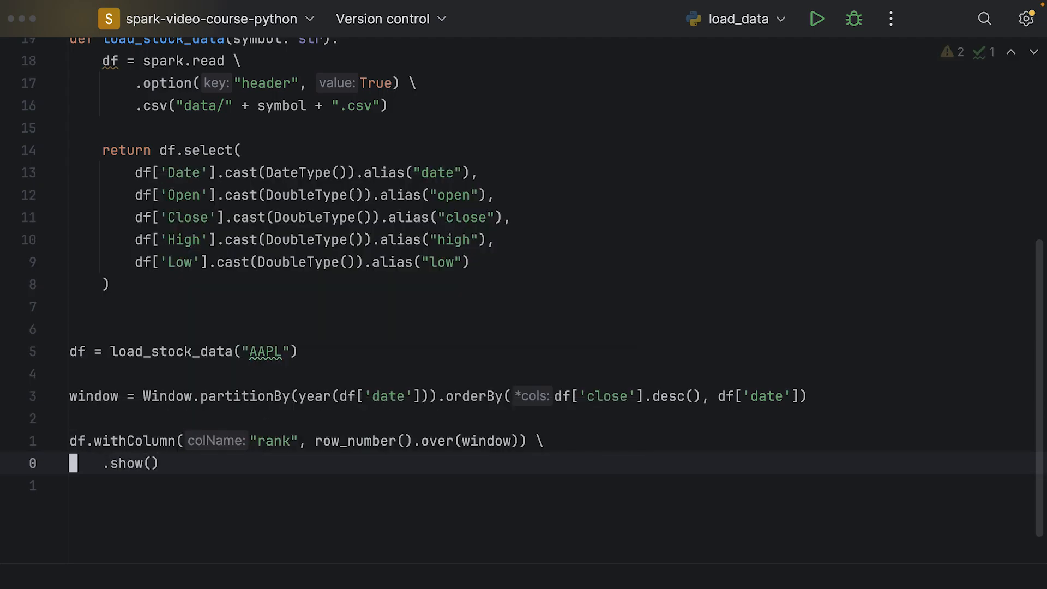
left_click(815, 18)
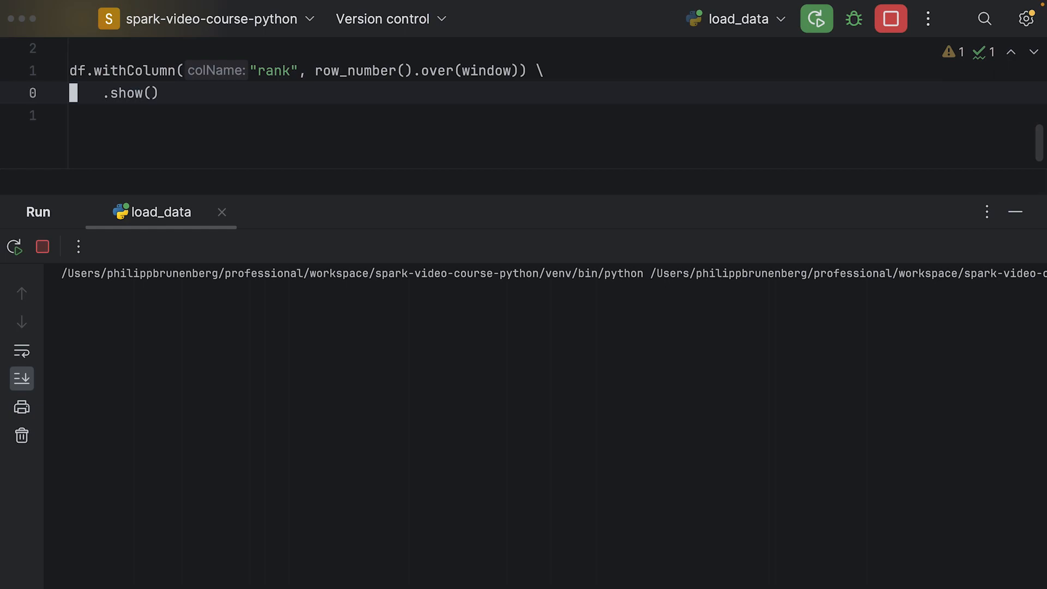
mouse_move(354, 453)
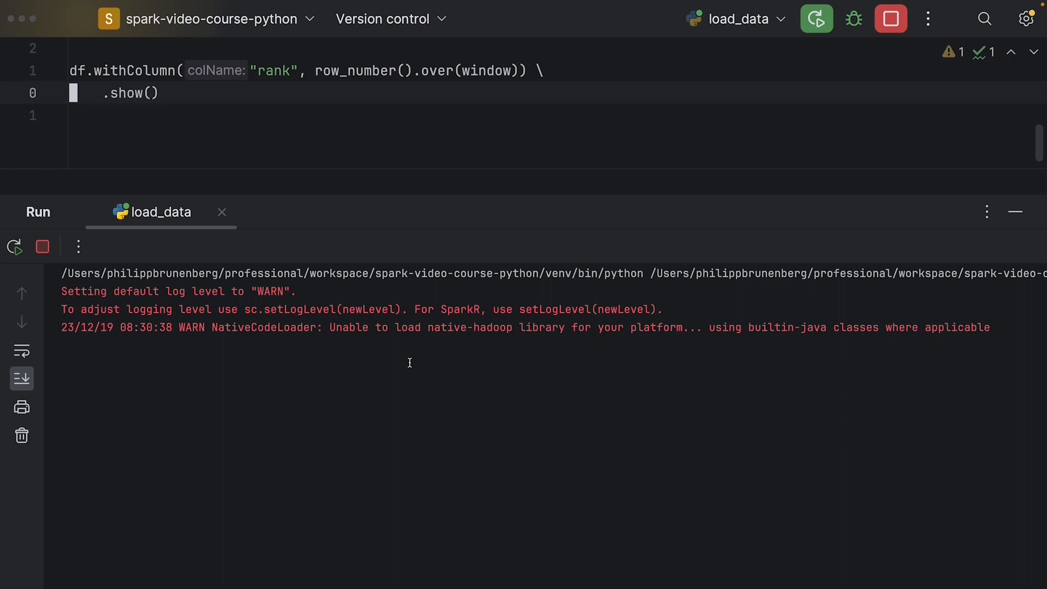
mouse_move(398, 199)
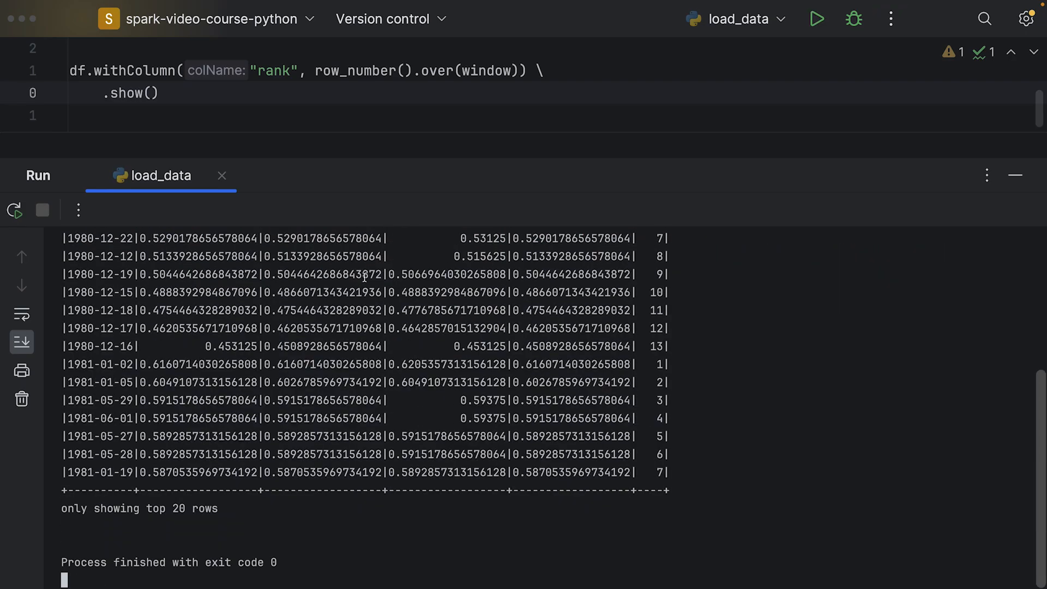
scroll("up", 3)
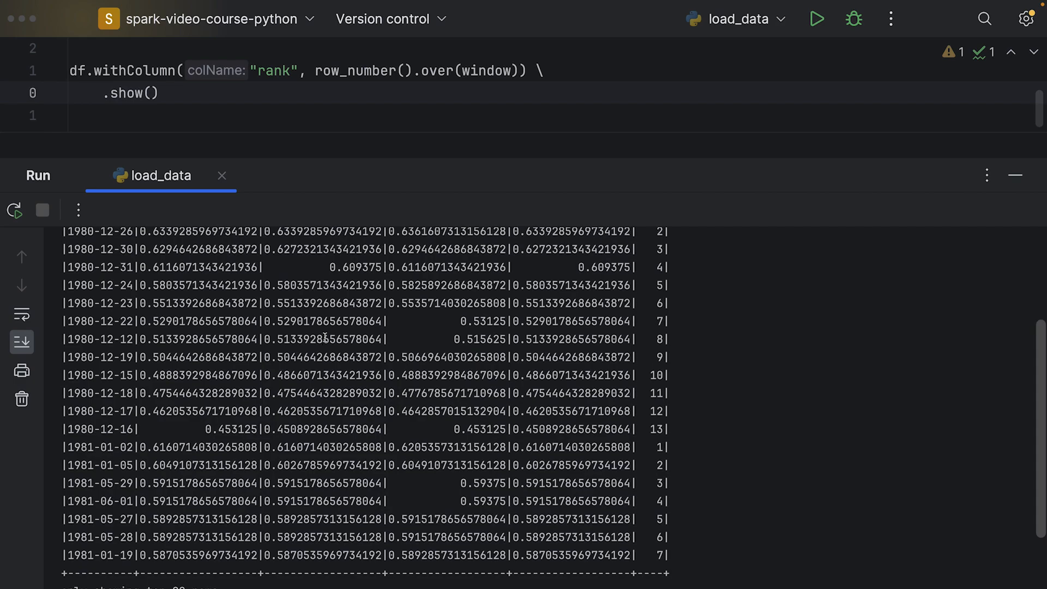
scroll("up", 3)
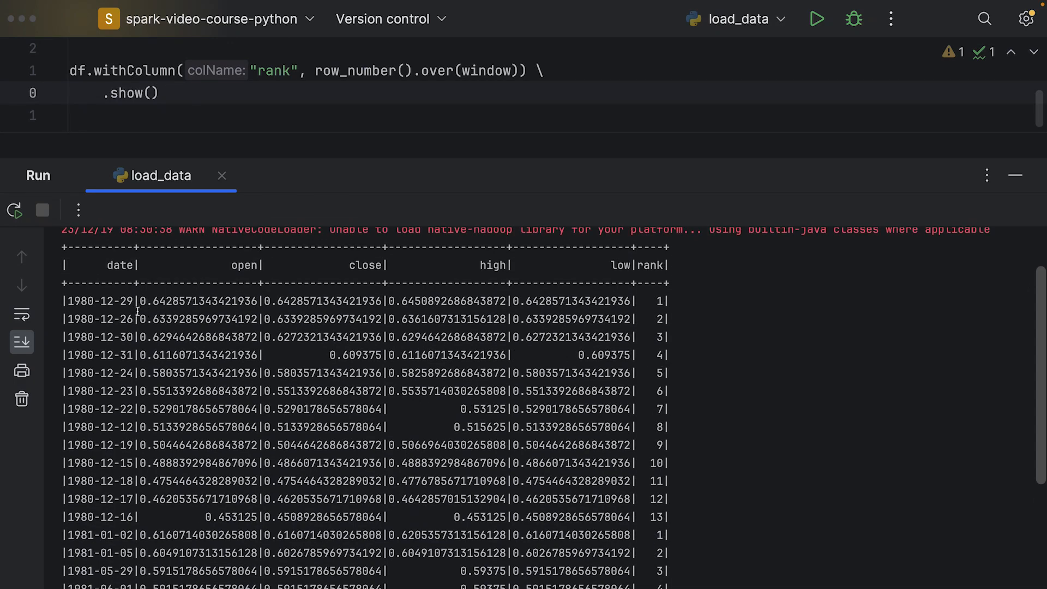
mouse_move(461, 464)
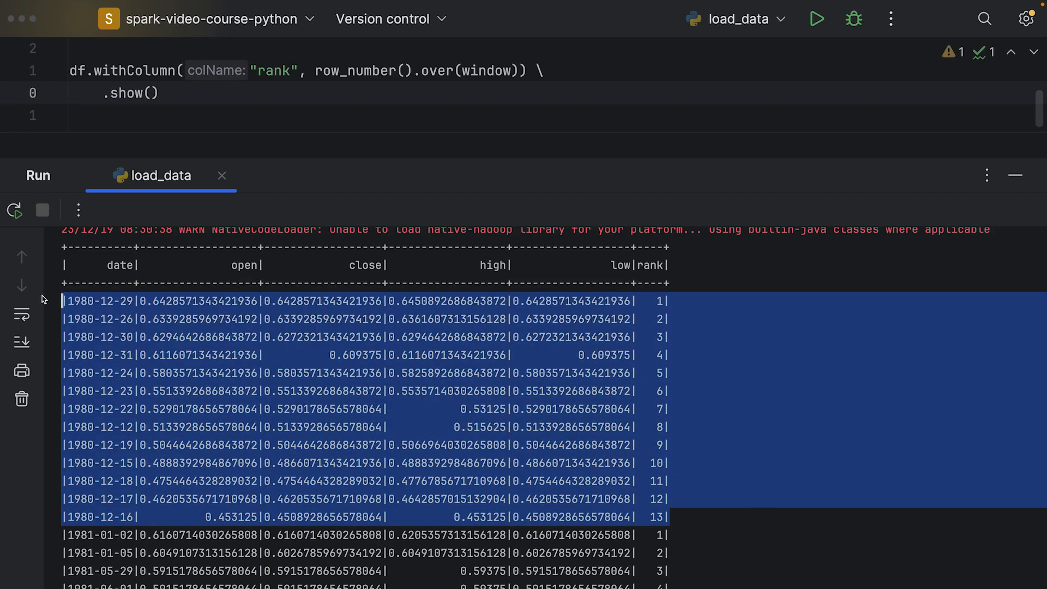
mouse_move(328, 343)
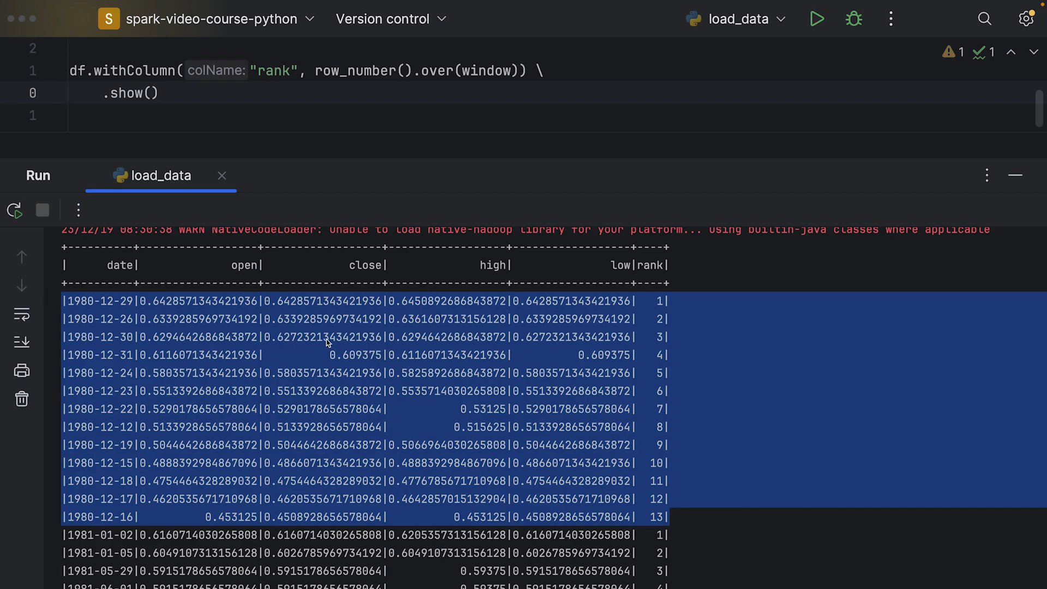
mouse_move(759, 404)
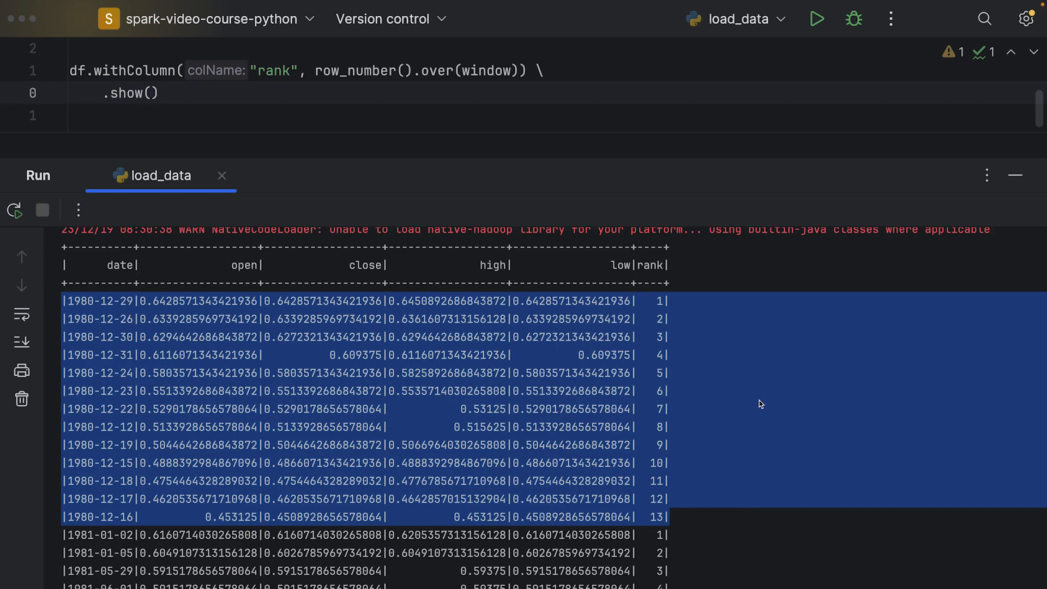
mouse_move(654, 283)
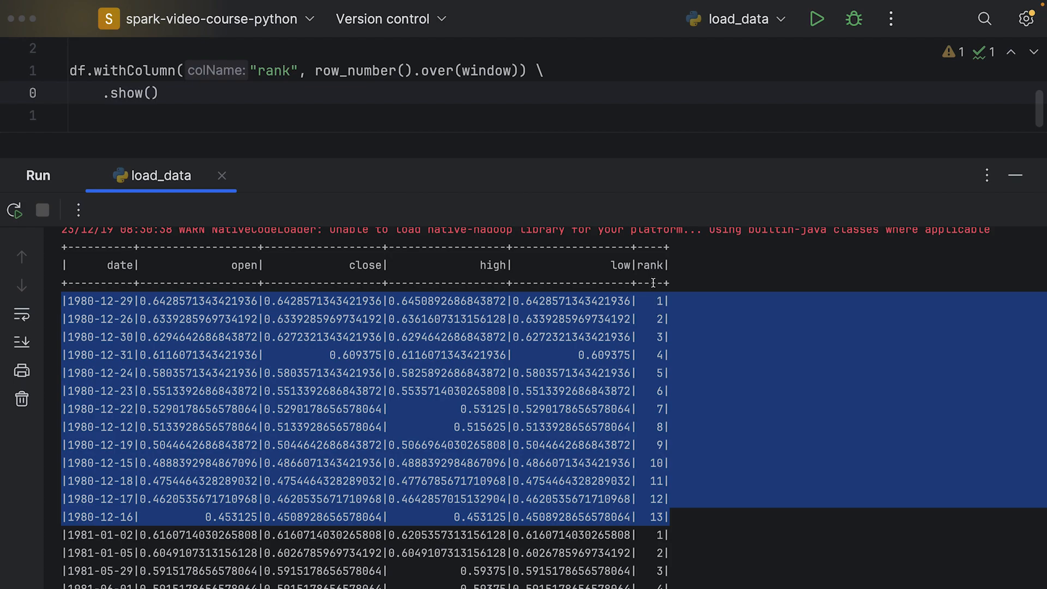
mouse_move(659, 326)
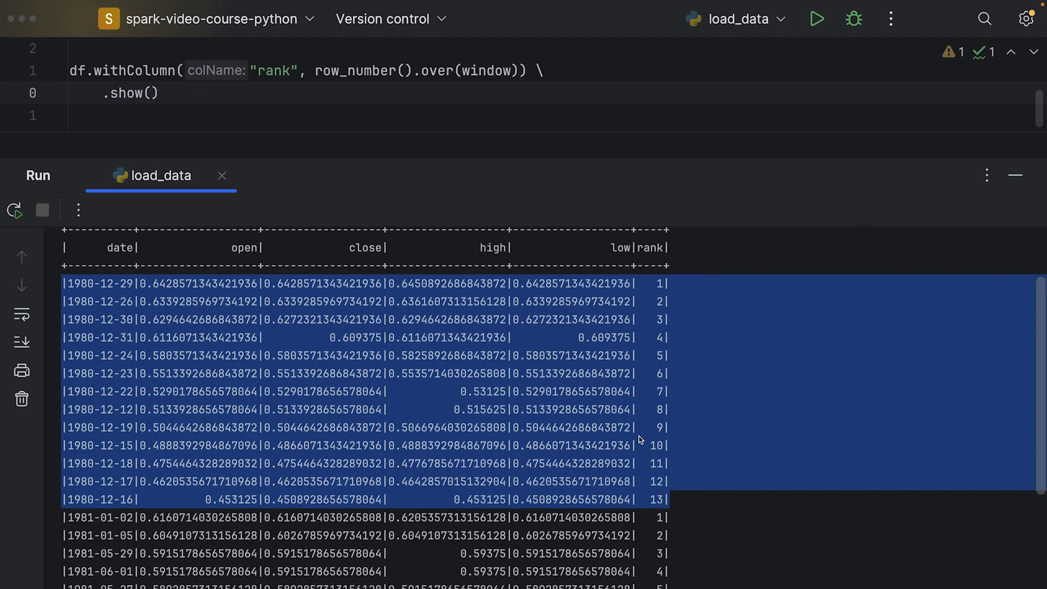
scroll("down", 3)
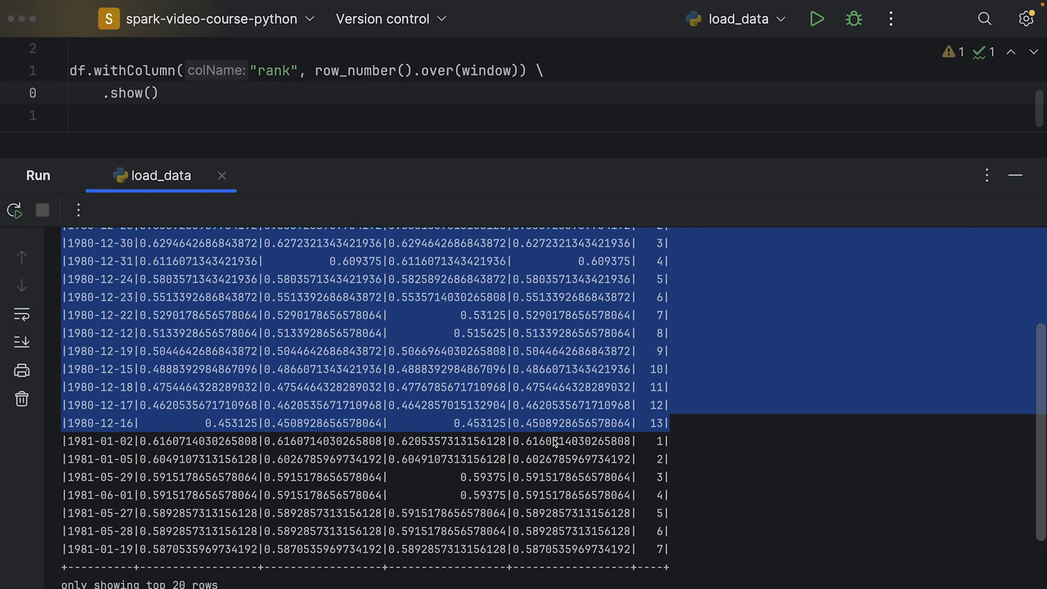
scroll("down", 3)
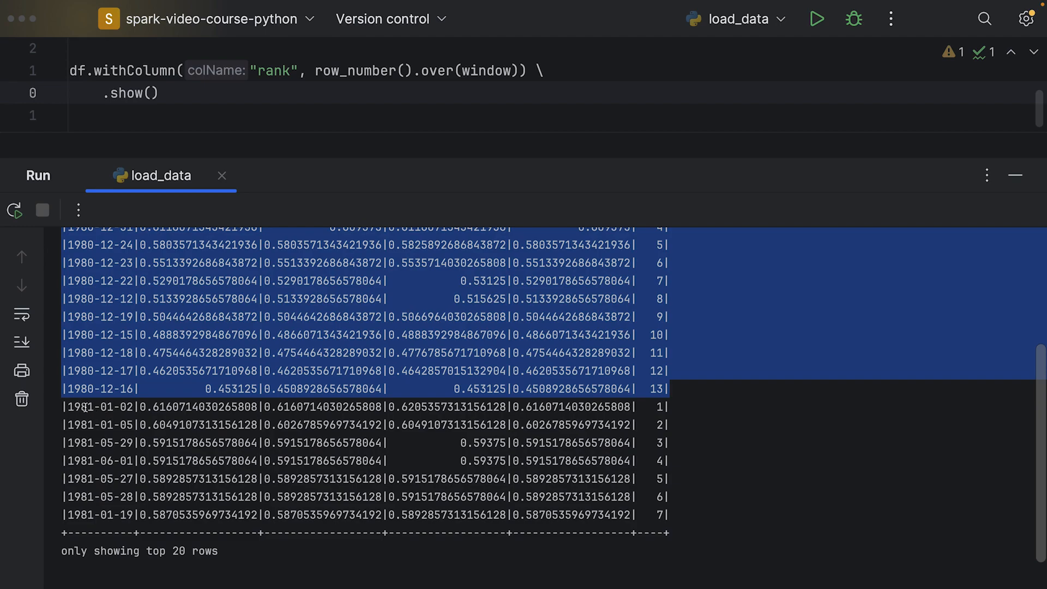
mouse_move(676, 512)
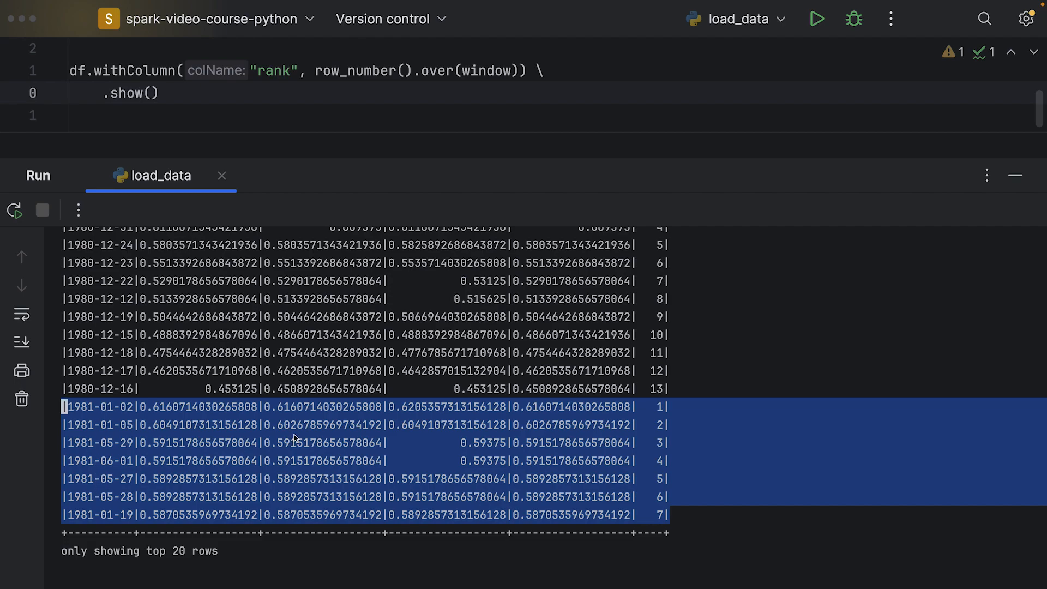
scroll("up", 3)
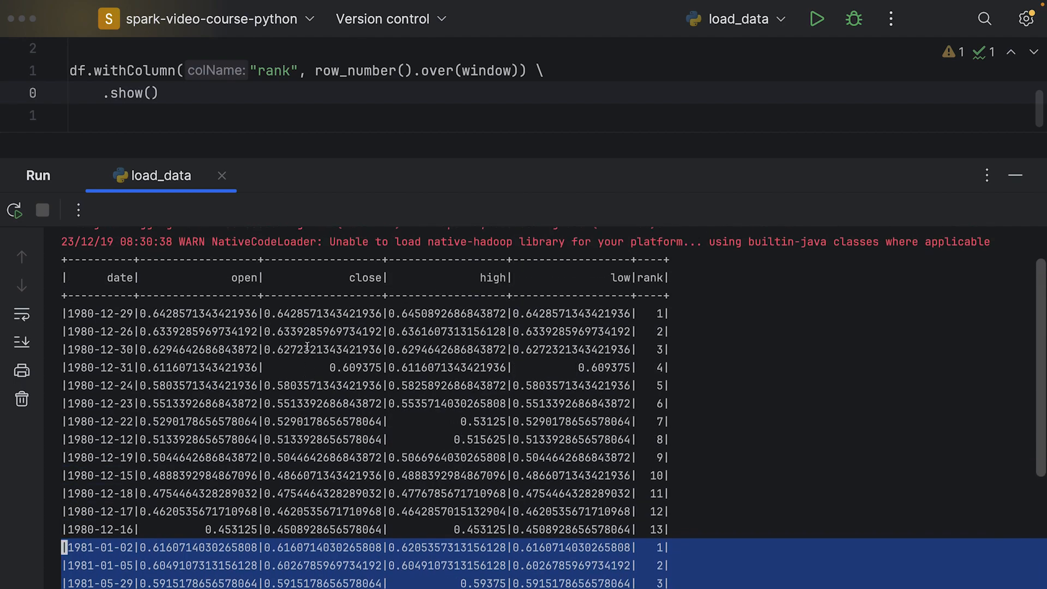
scroll("down", 3)
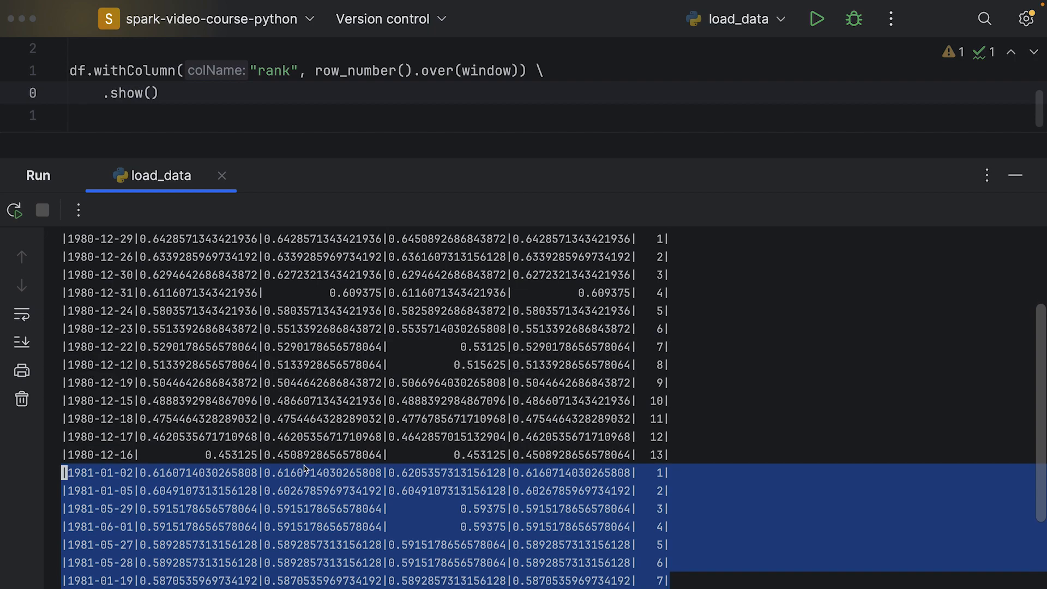
scroll("down", 3)
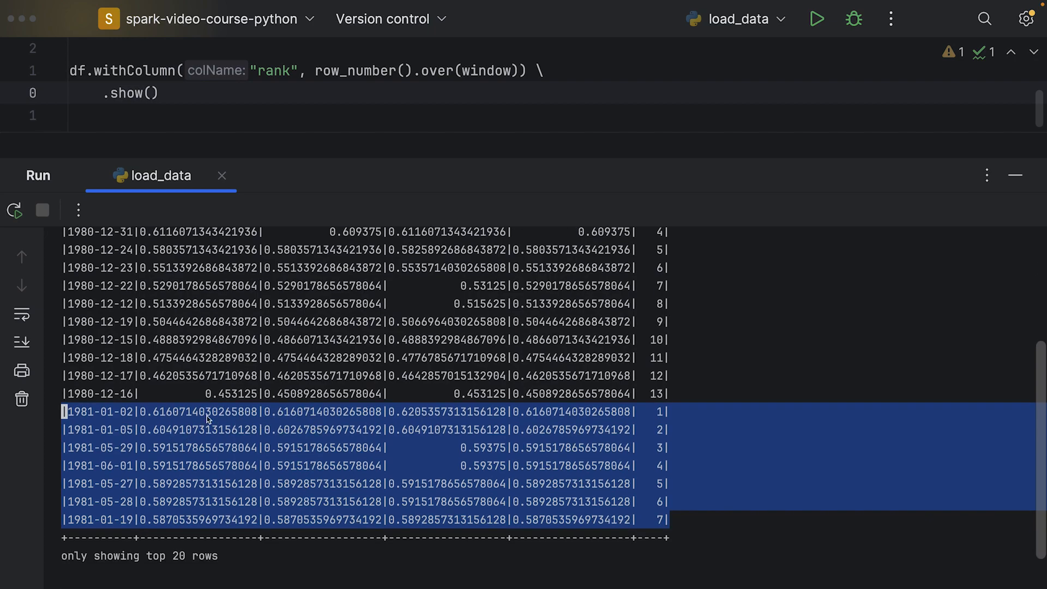
mouse_move(122, 458)
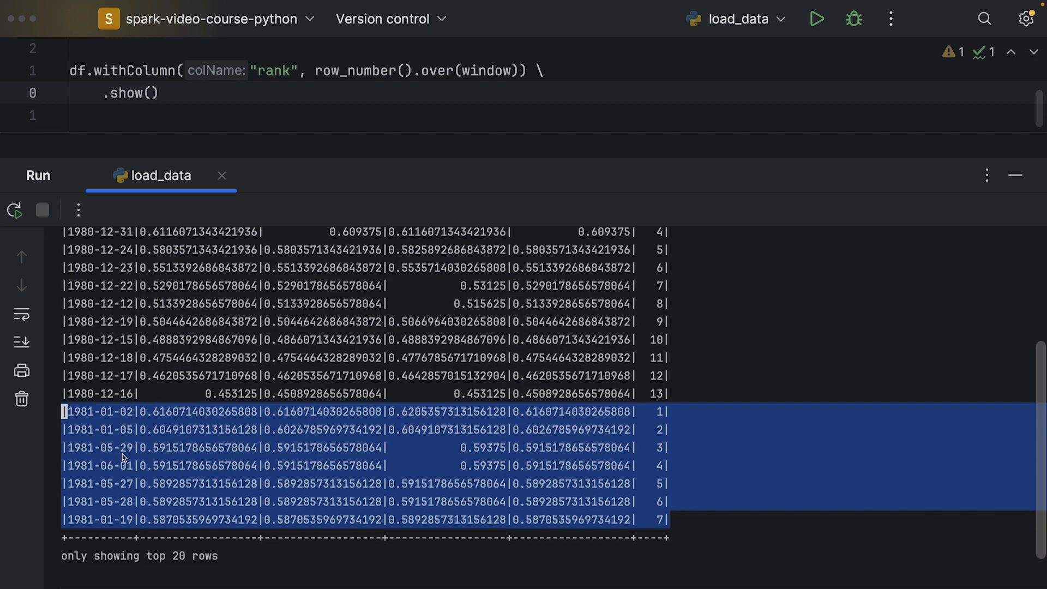
mouse_move(933, 355)
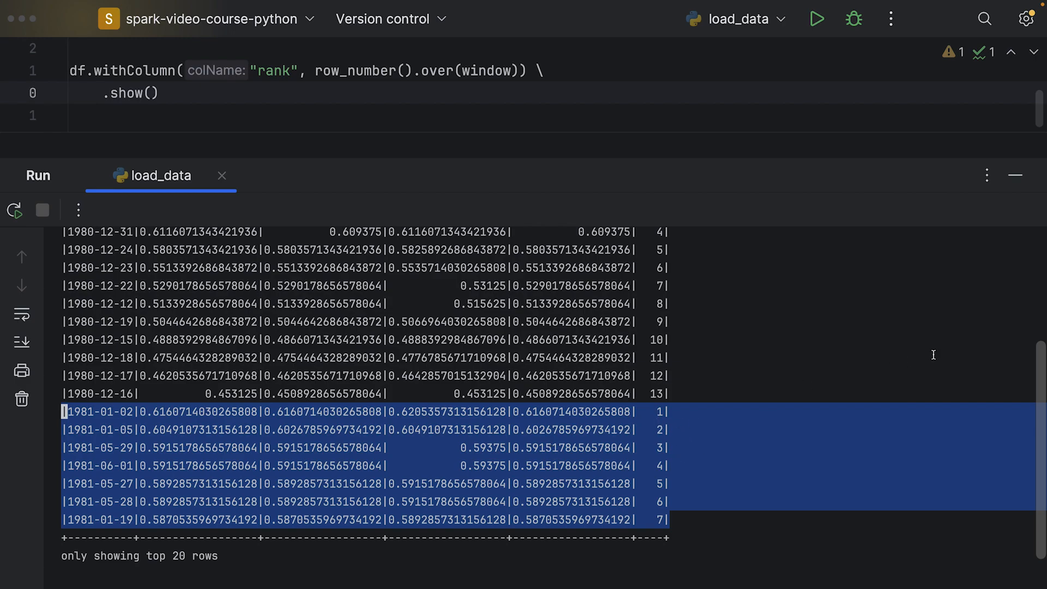
mouse_move(1015, 175)
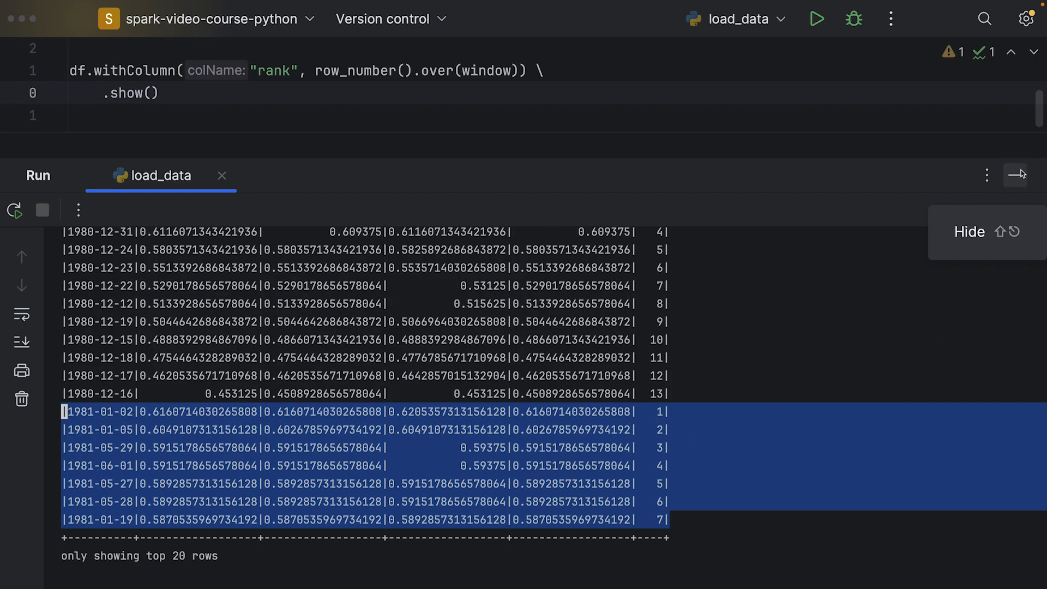
Step: Hide the Run panel and insert .filter(col('rank') == 1) before .show()
left_click(1017, 175)
type(".")
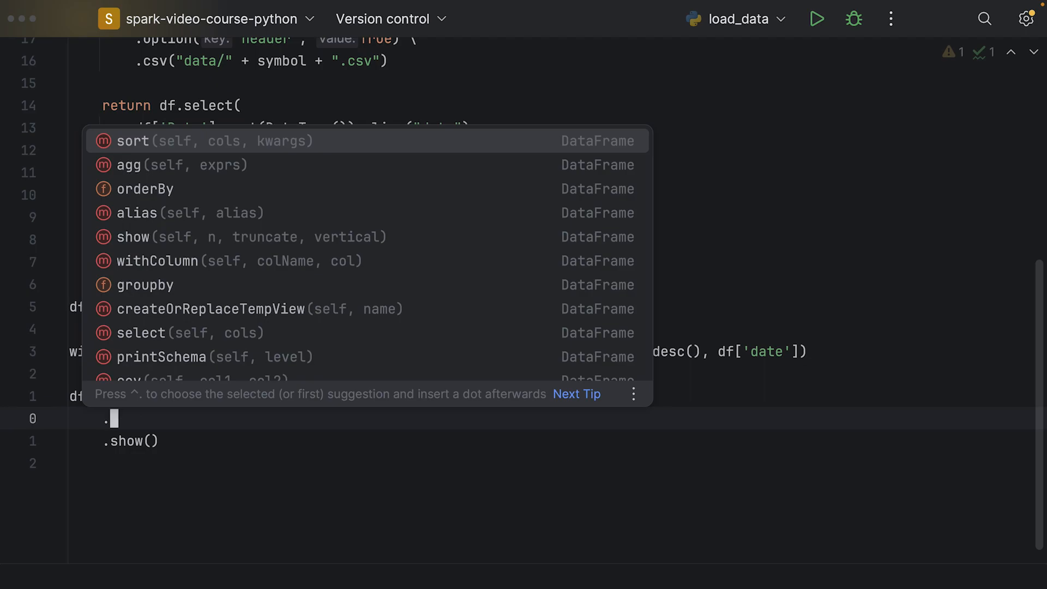
type("file")
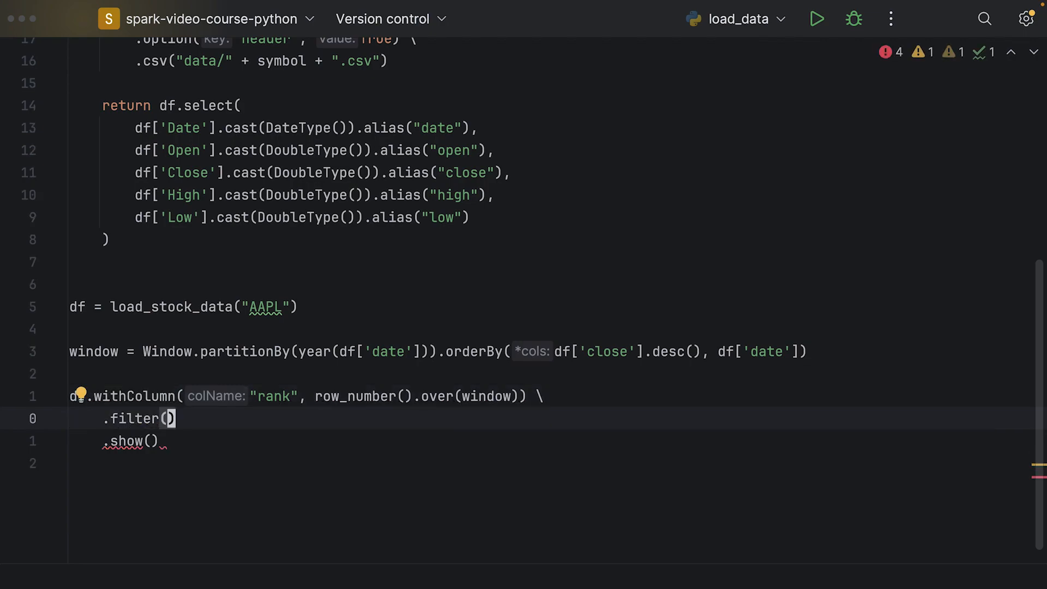
left_click(170, 418)
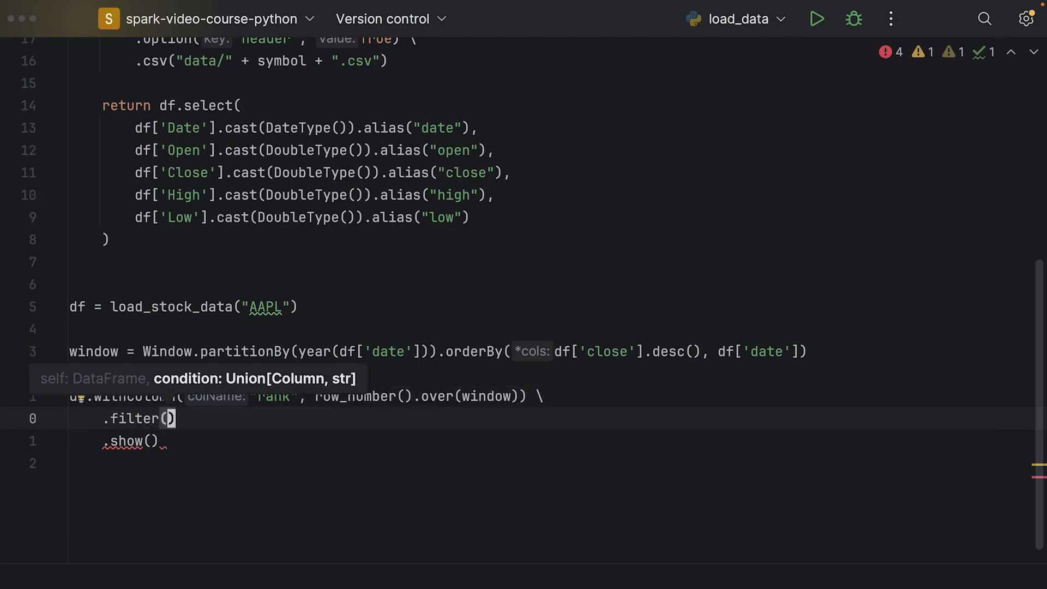
type("col('rank")
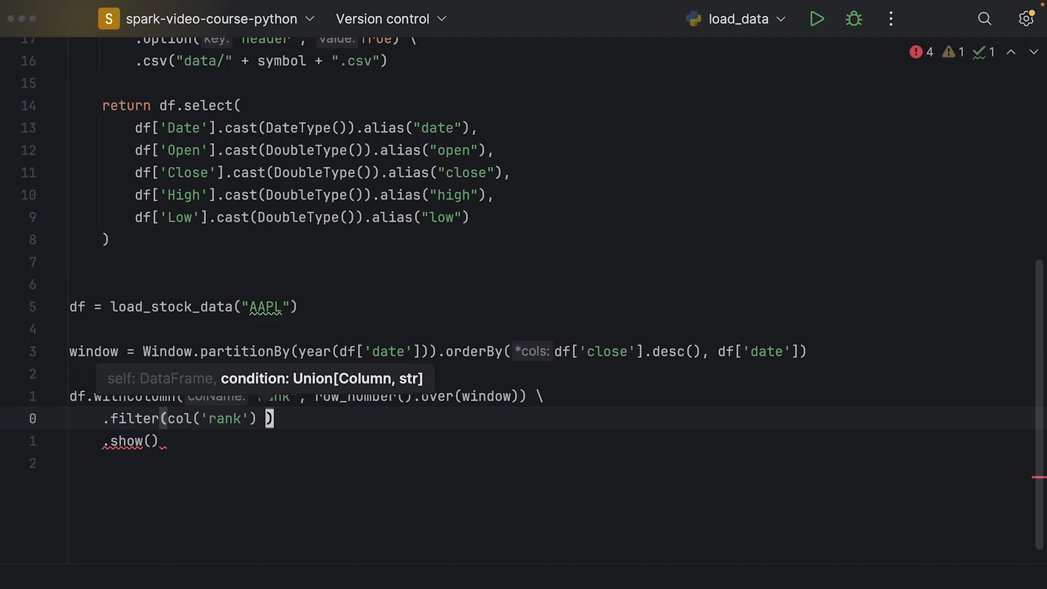
type("== 1")
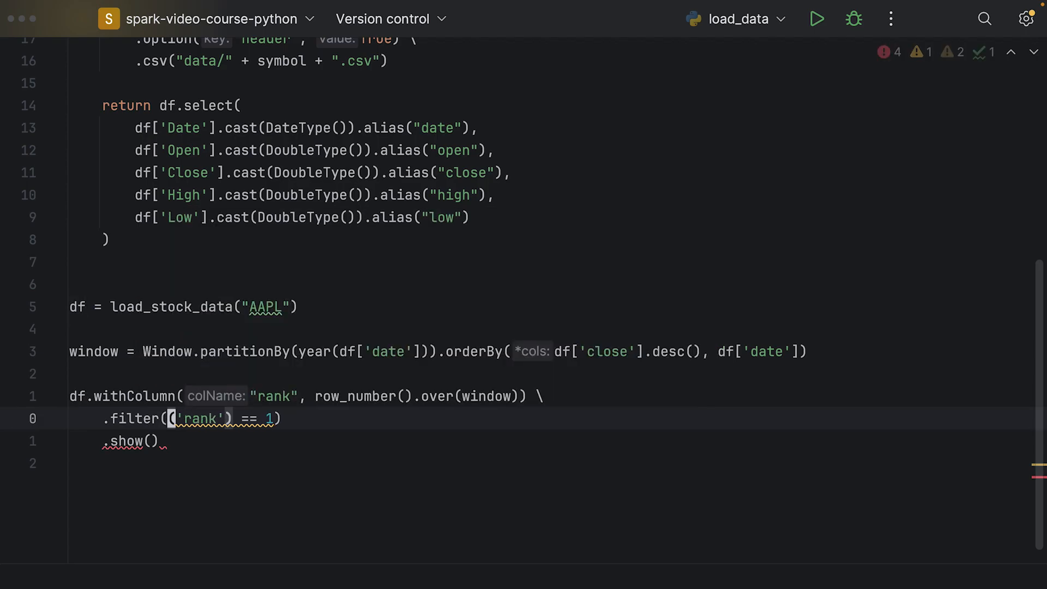
type("col")
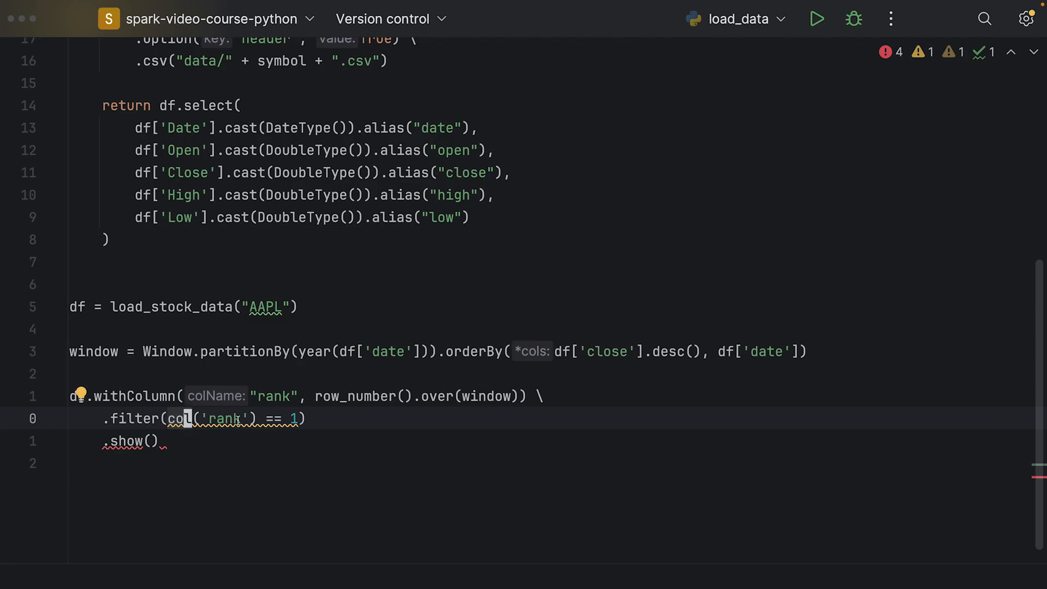
double_click(226, 418)
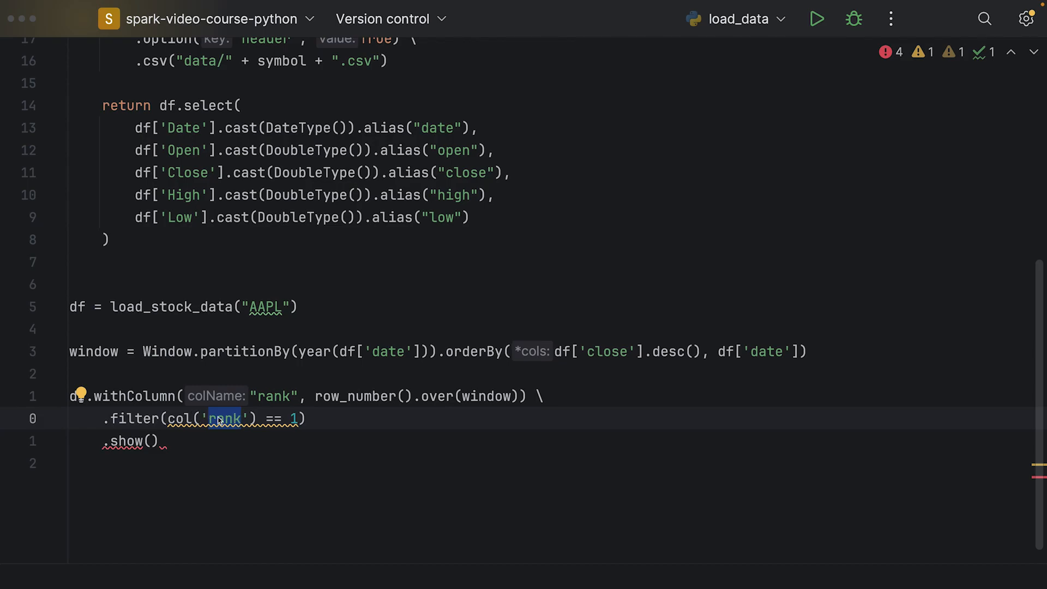
left_click(288, 419)
type(" \\")
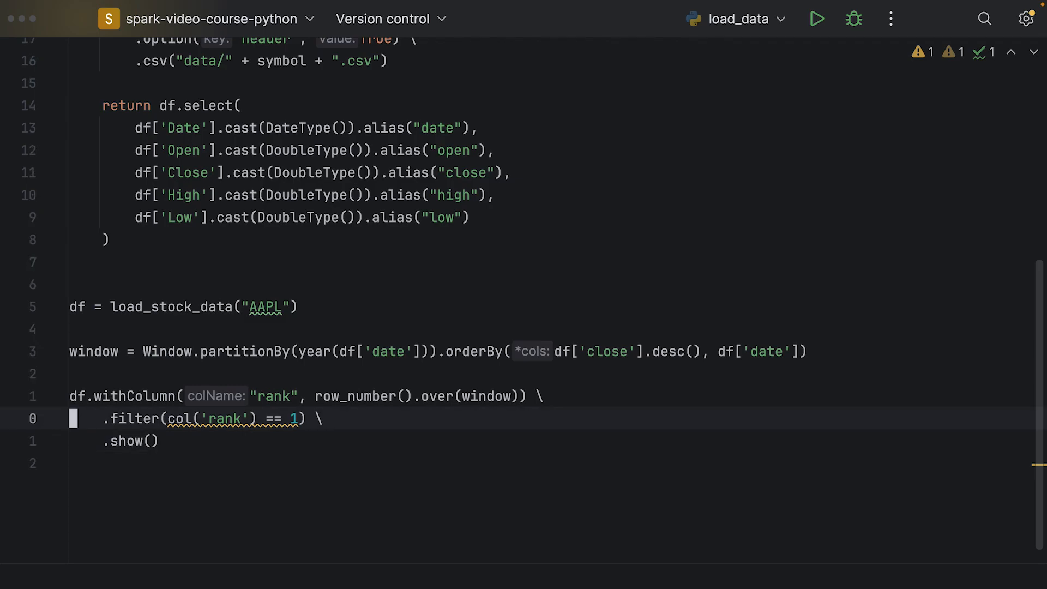
Step: Run load_data and inspect the rank-1 output rows, such as 1980-12-29
left_click(816, 18)
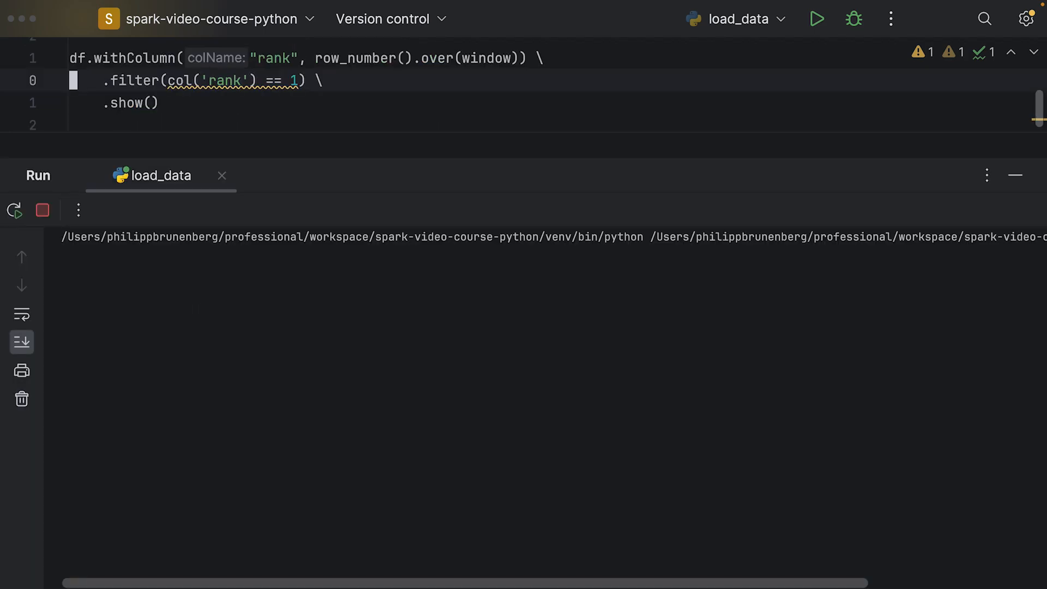
left_click(815, 19)
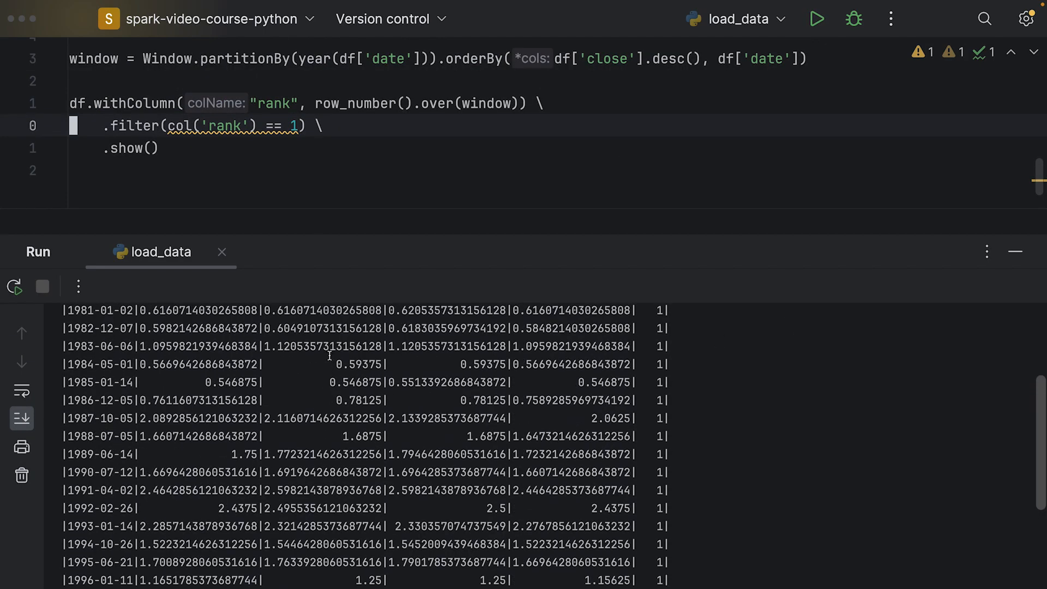
scroll("up", 3)
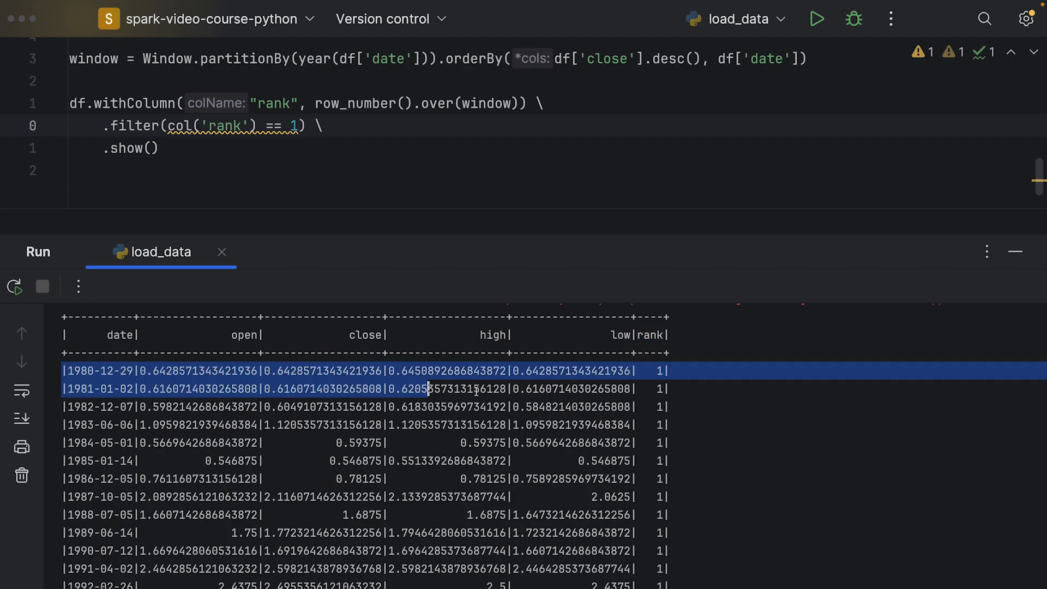
left_click(344, 371)
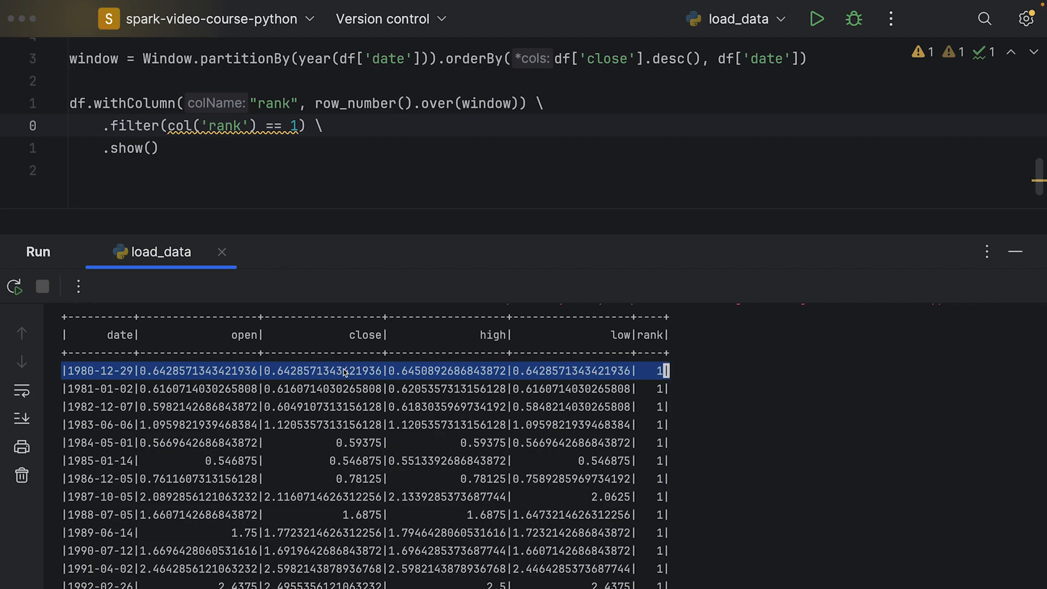
mouse_move(693, 541)
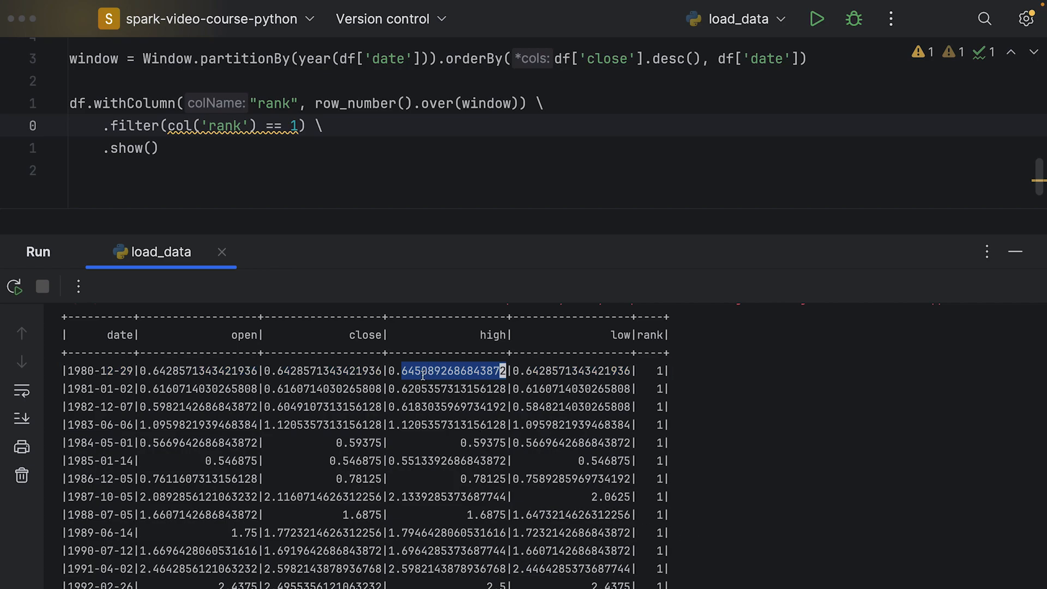
left_click(421, 371)
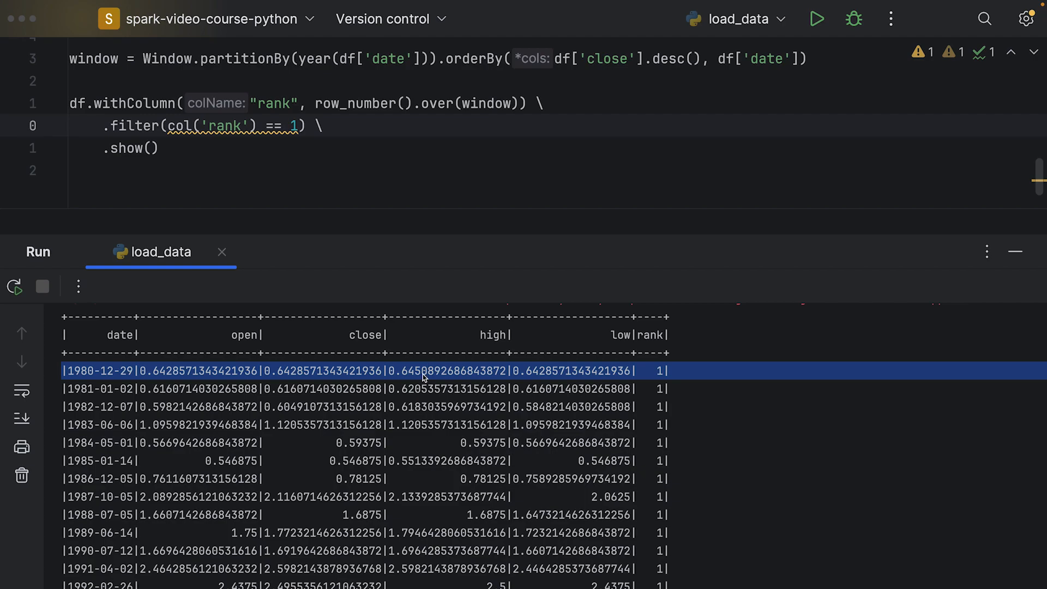
mouse_move(304, 373)
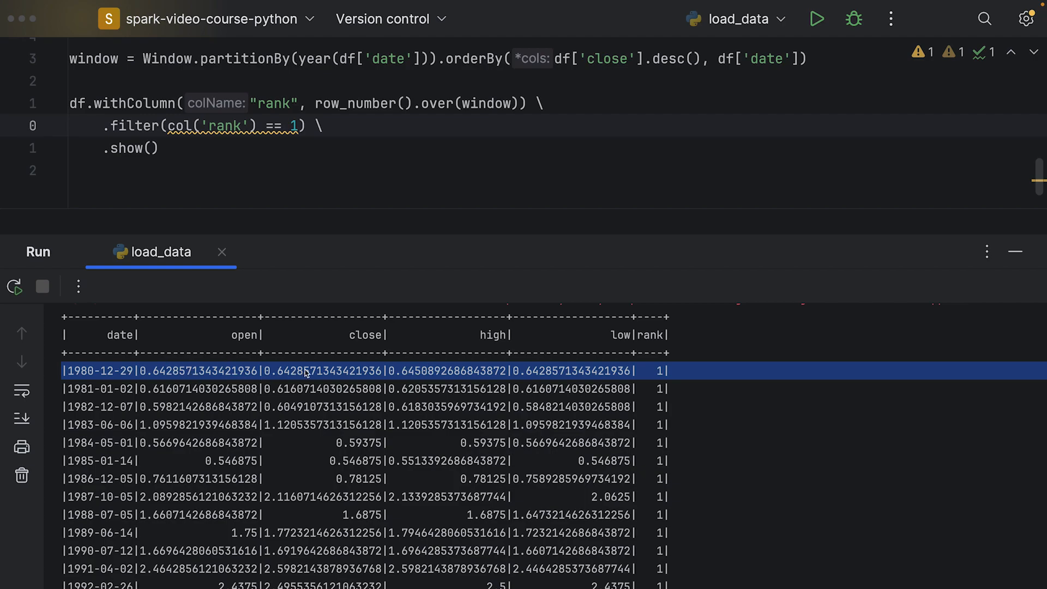
mouse_move(384, 358)
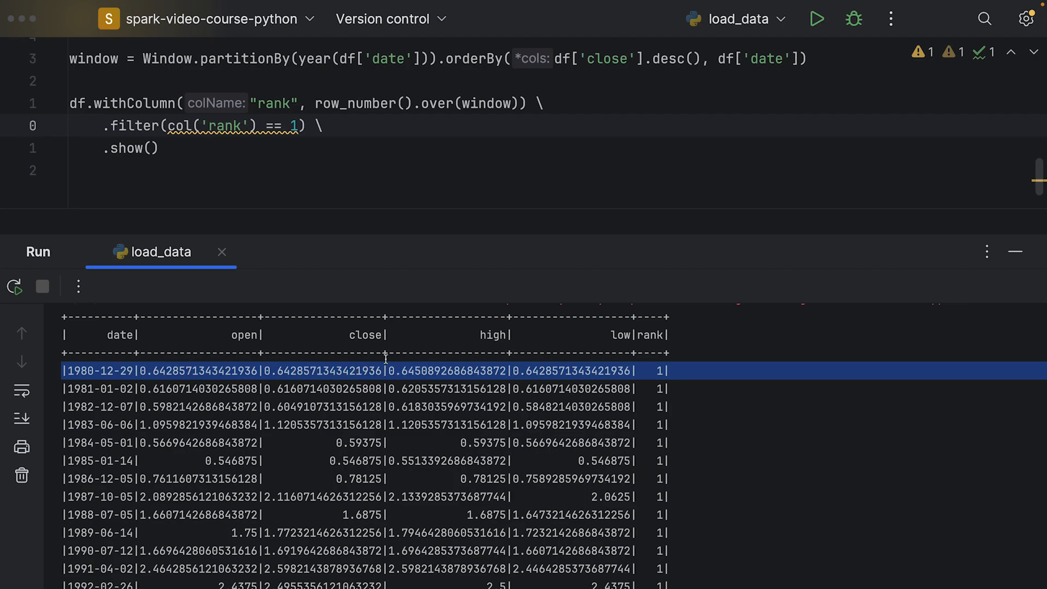
mouse_move(227, 343)
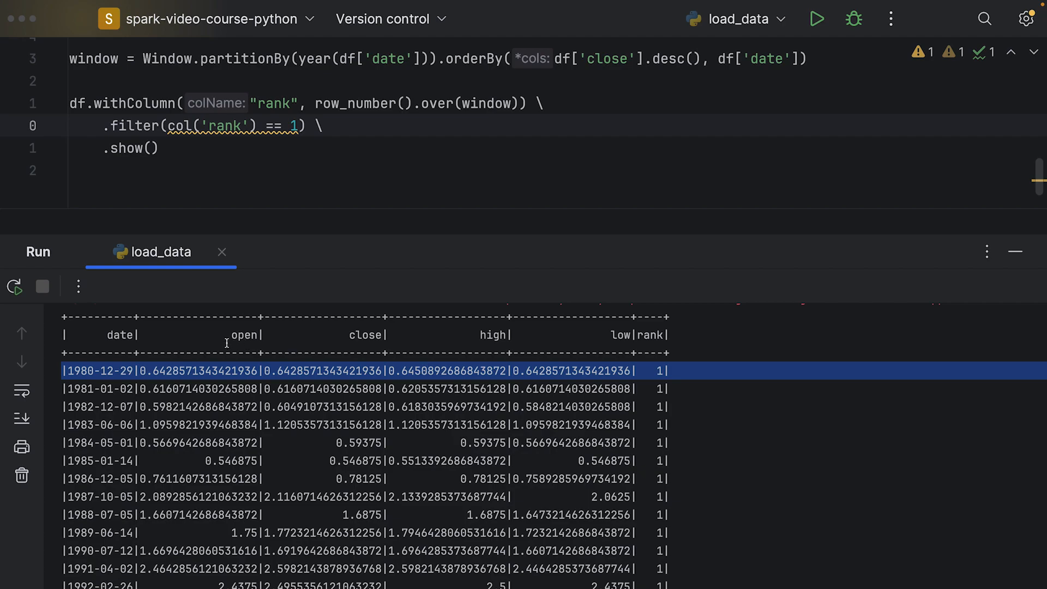
mouse_move(356, 338)
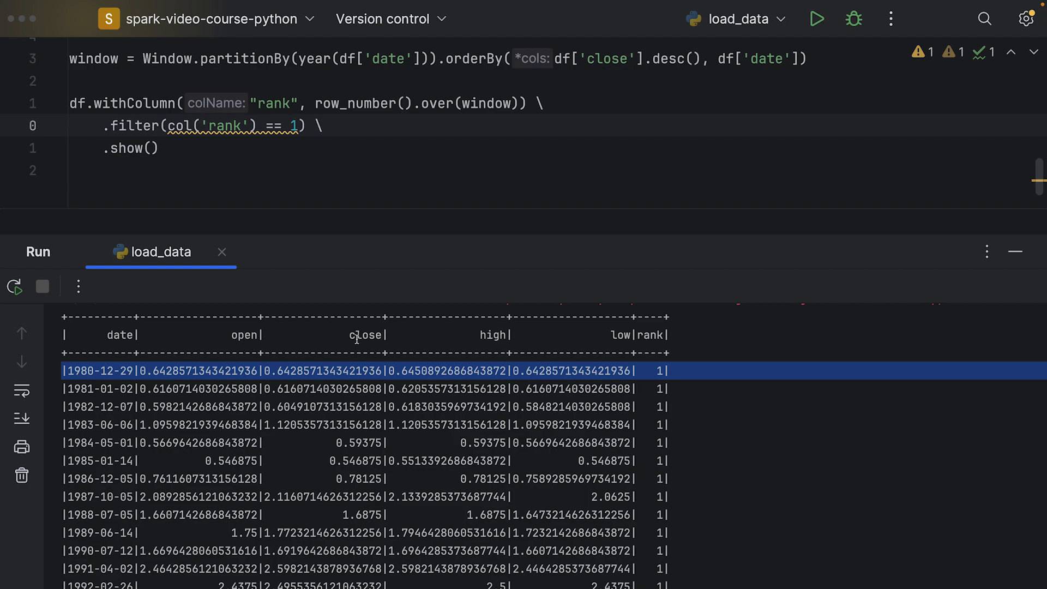
mouse_move(542, 361)
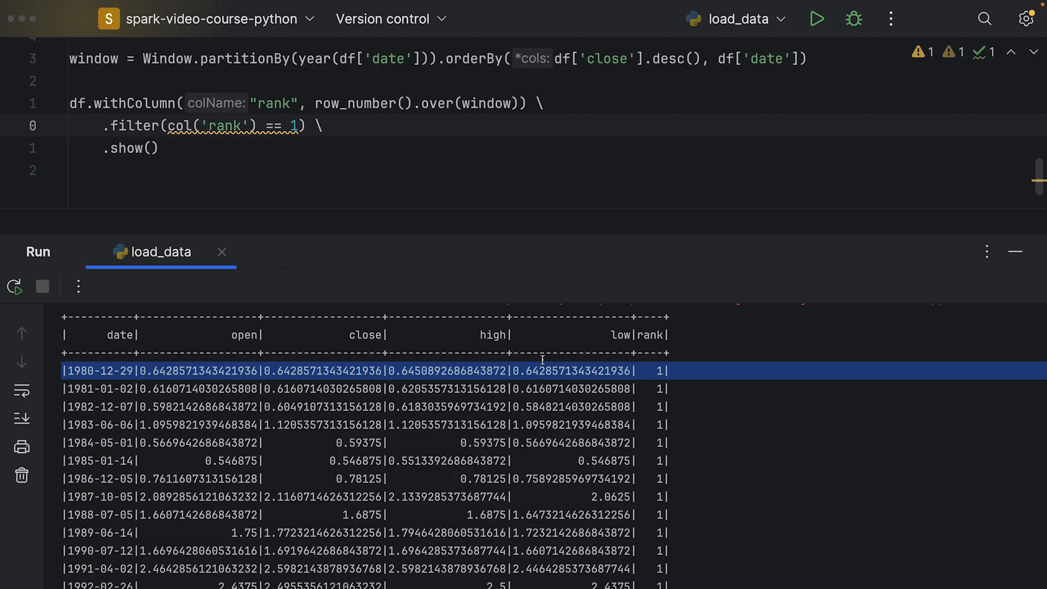
mouse_move(332, 399)
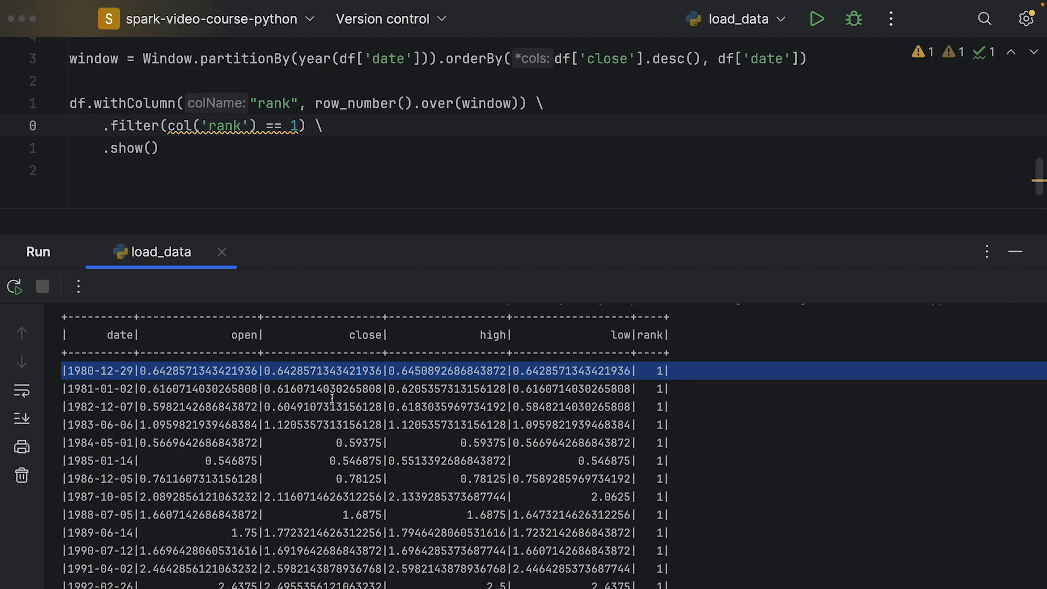
scroll("down", 3)
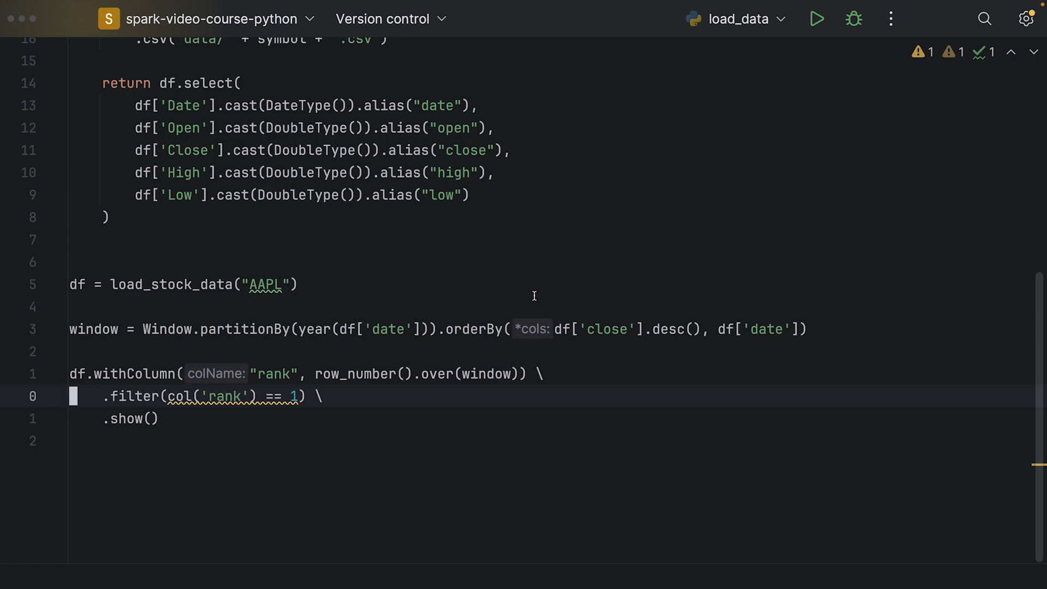
mouse_move(487, 362)
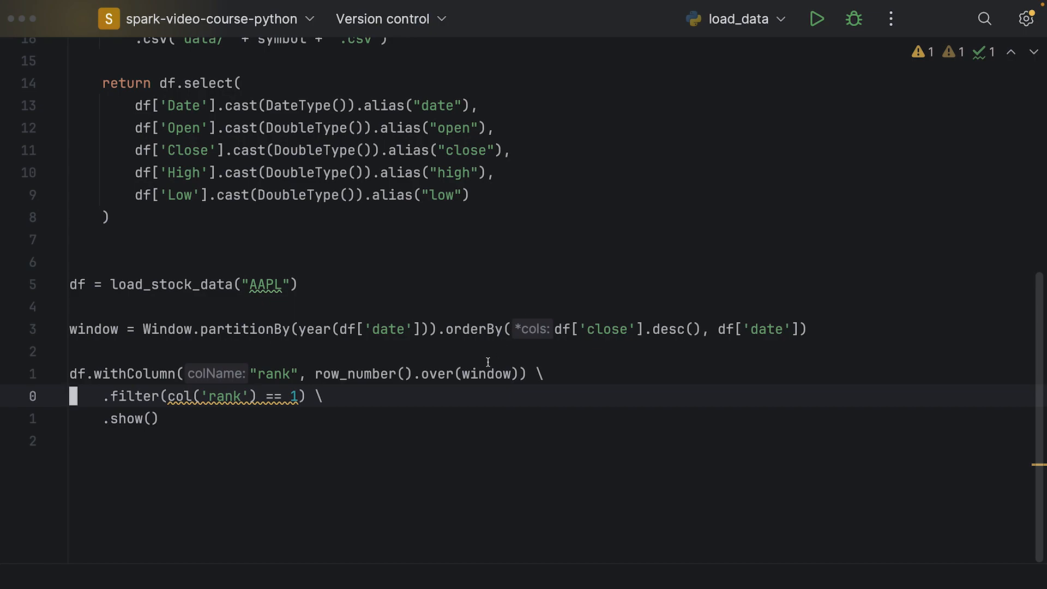
mouse_move(483, 206)
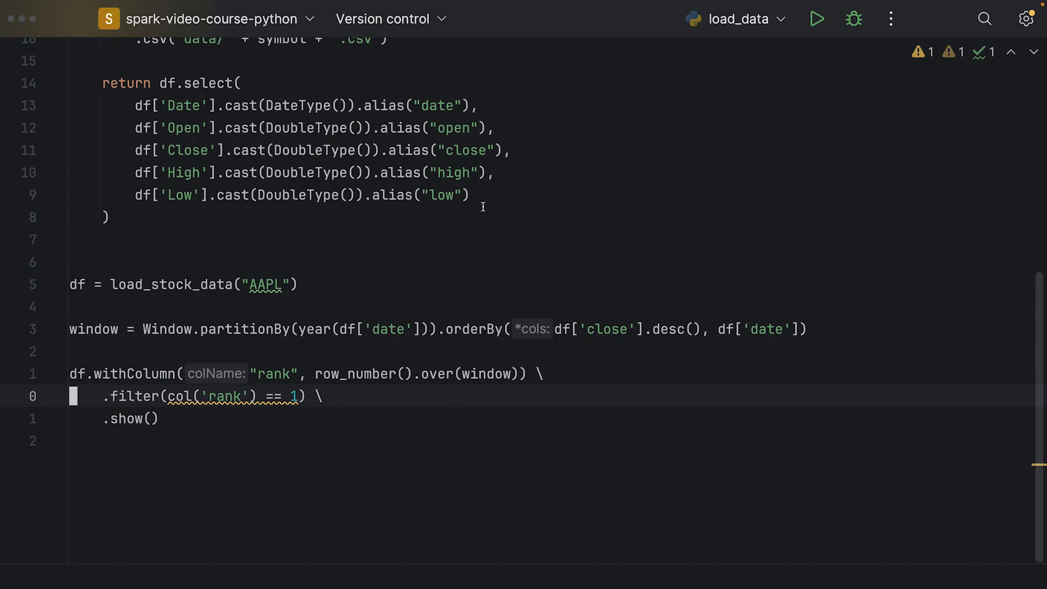